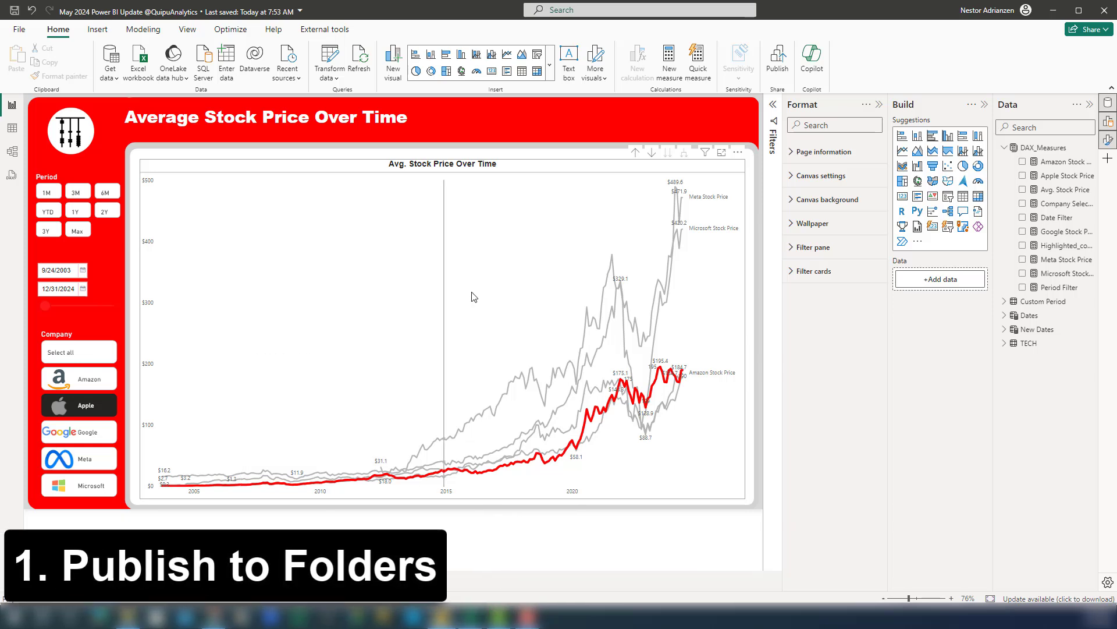
pyautogui.moveTo(574, 131)
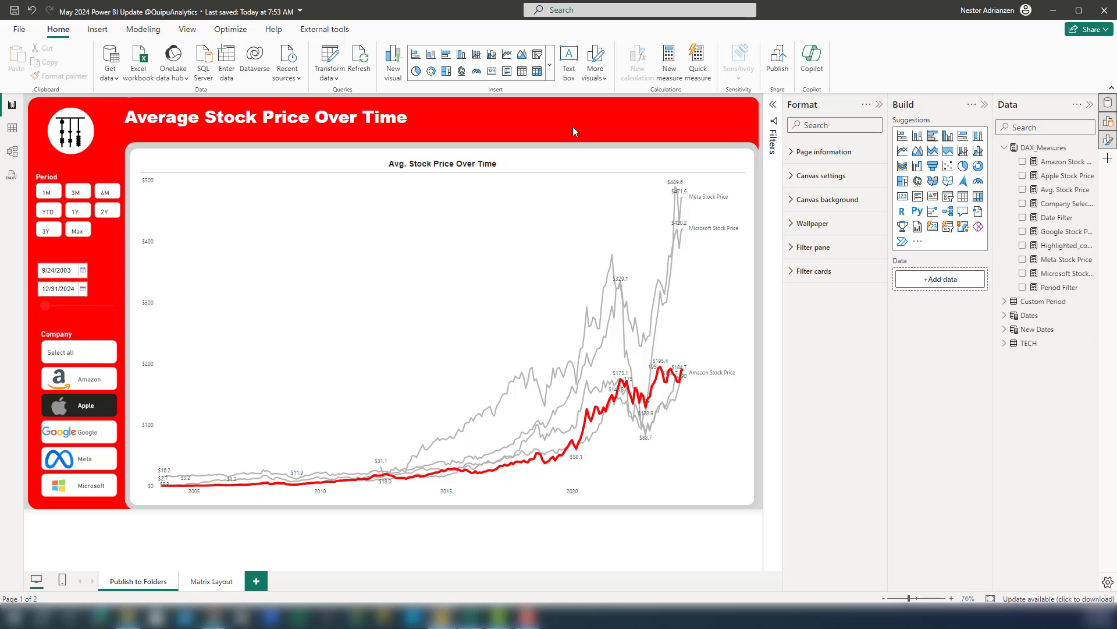
pyautogui.moveTo(563, 136)
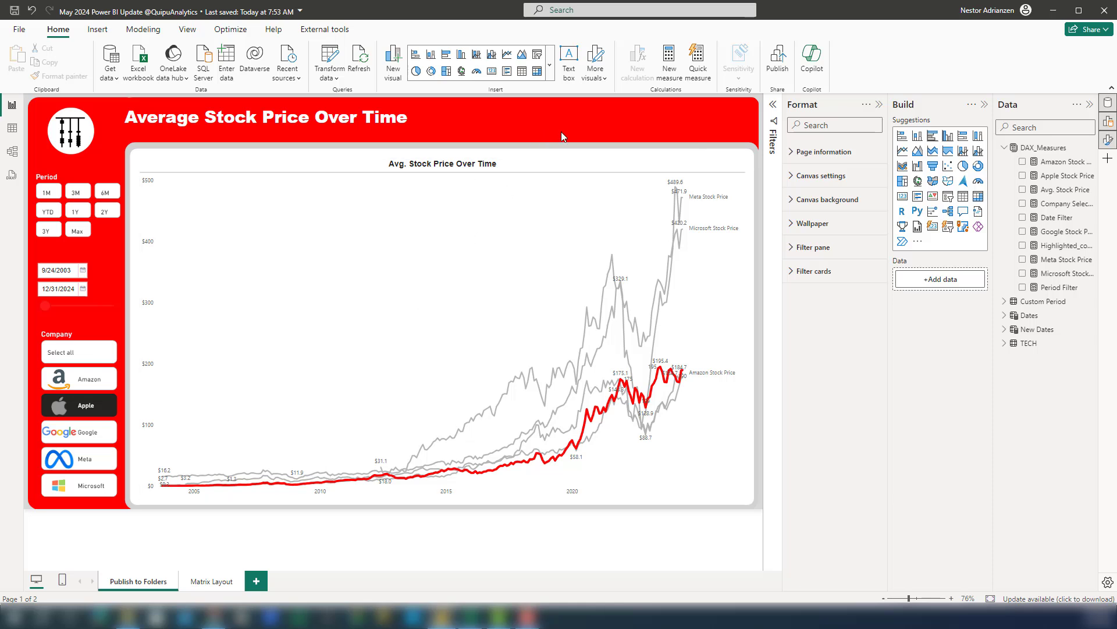
pyautogui.moveTo(777, 60)
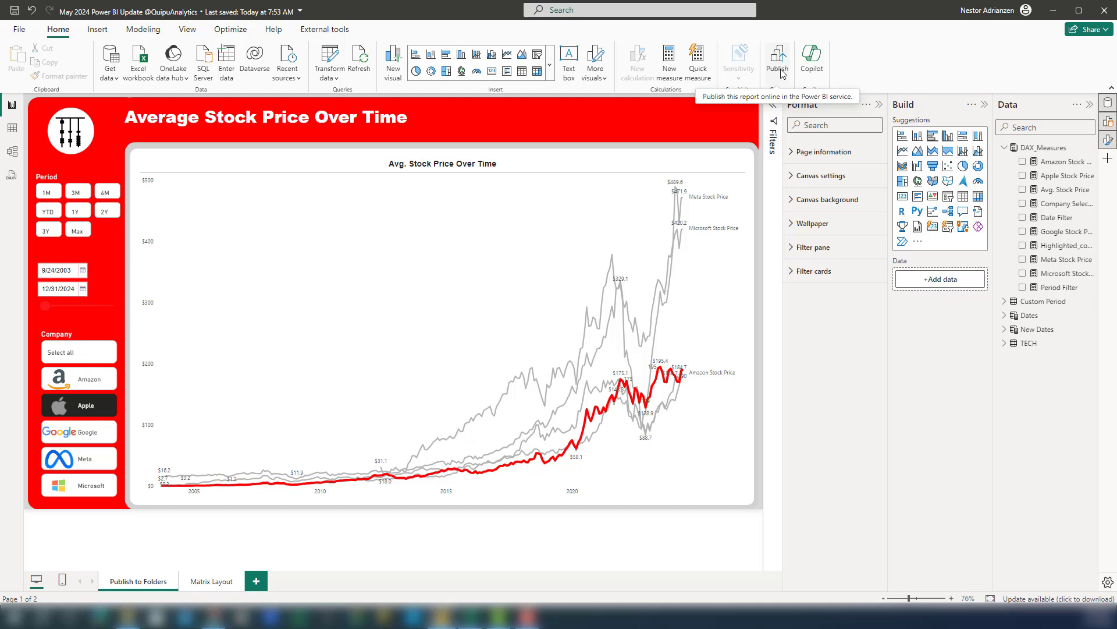
# - Start publishing the report and choose the Quipu Analytics workspace via a 'qui' search
pyautogui.click(778, 58)
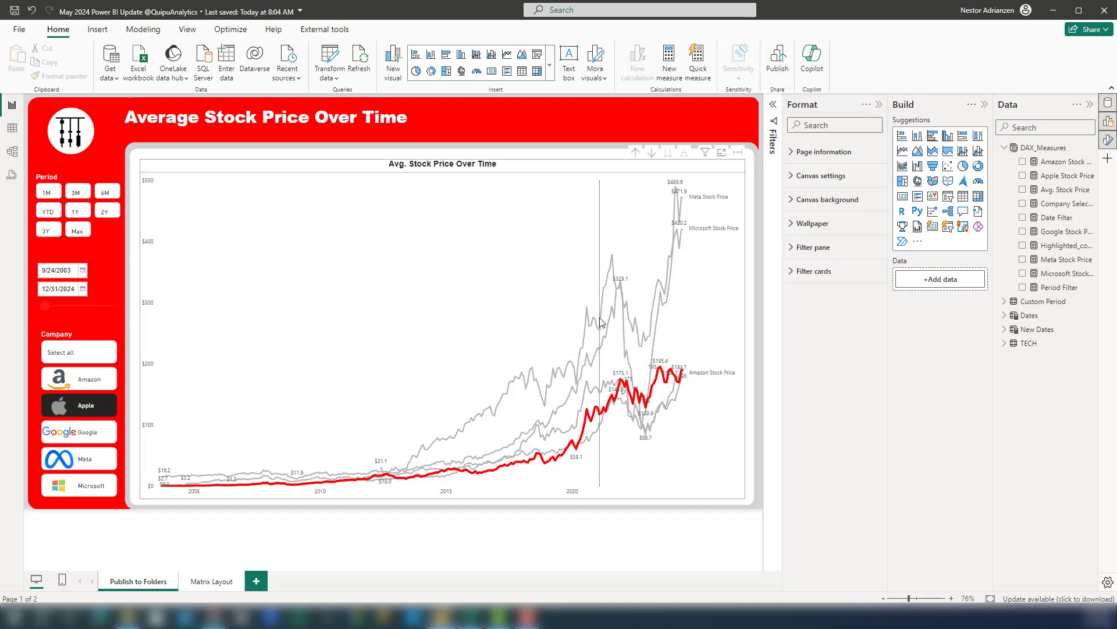
pyautogui.click(776, 61)
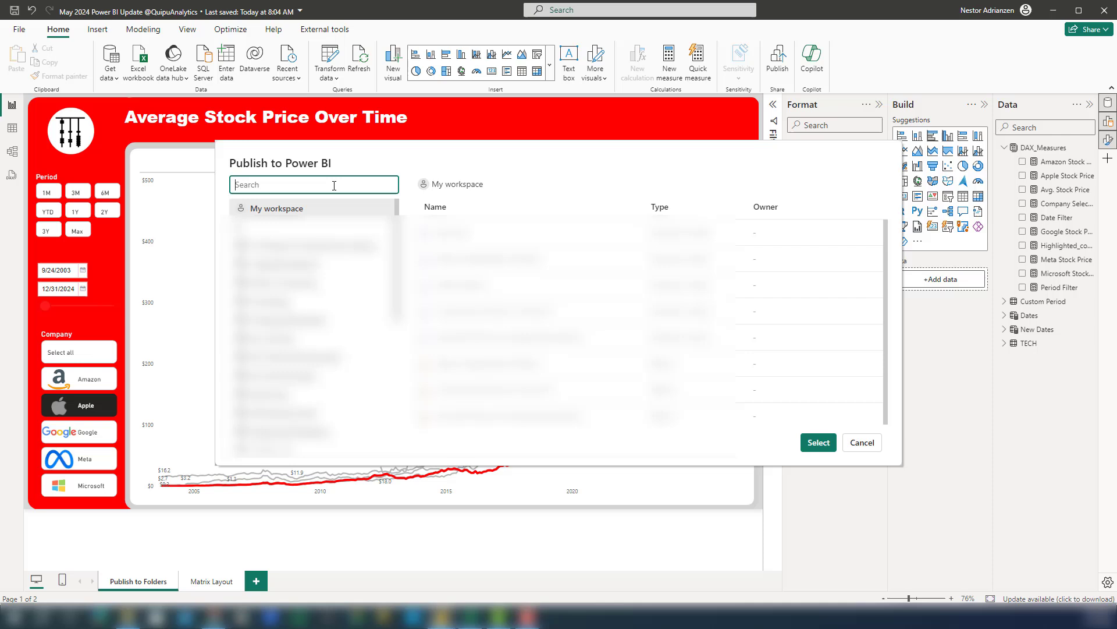
pyautogui.write('a')
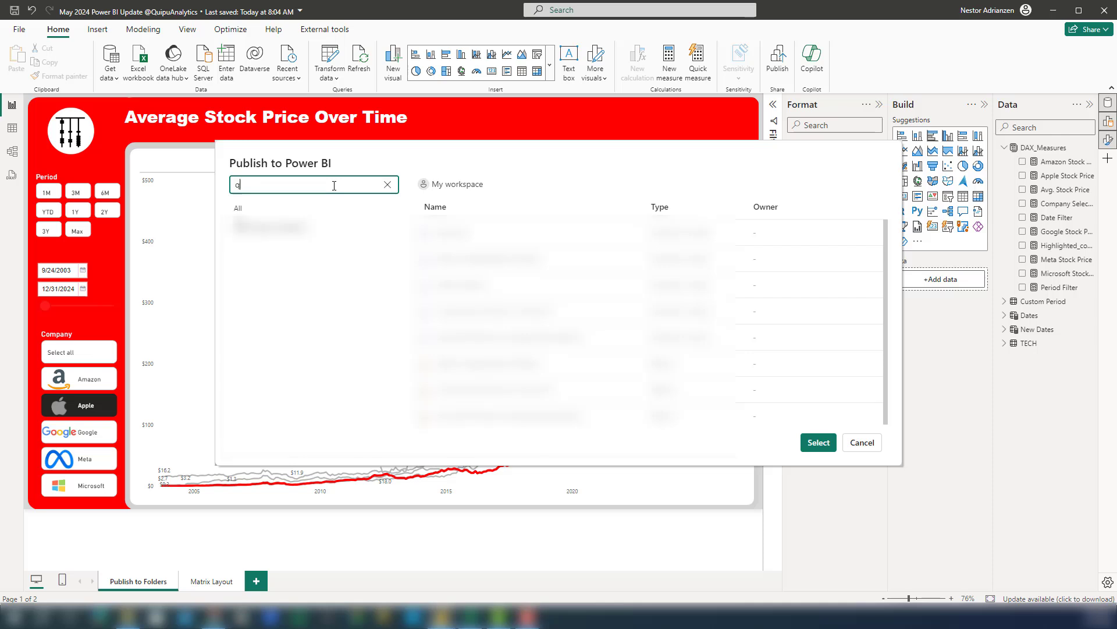
pyautogui.write('qui')
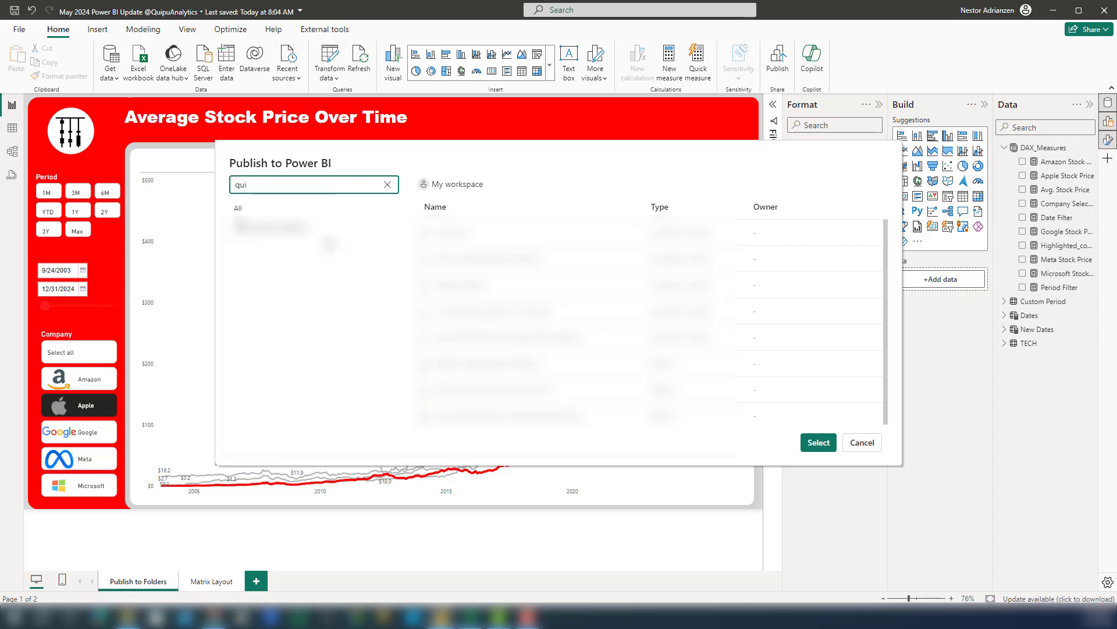
pyautogui.click(278, 227)
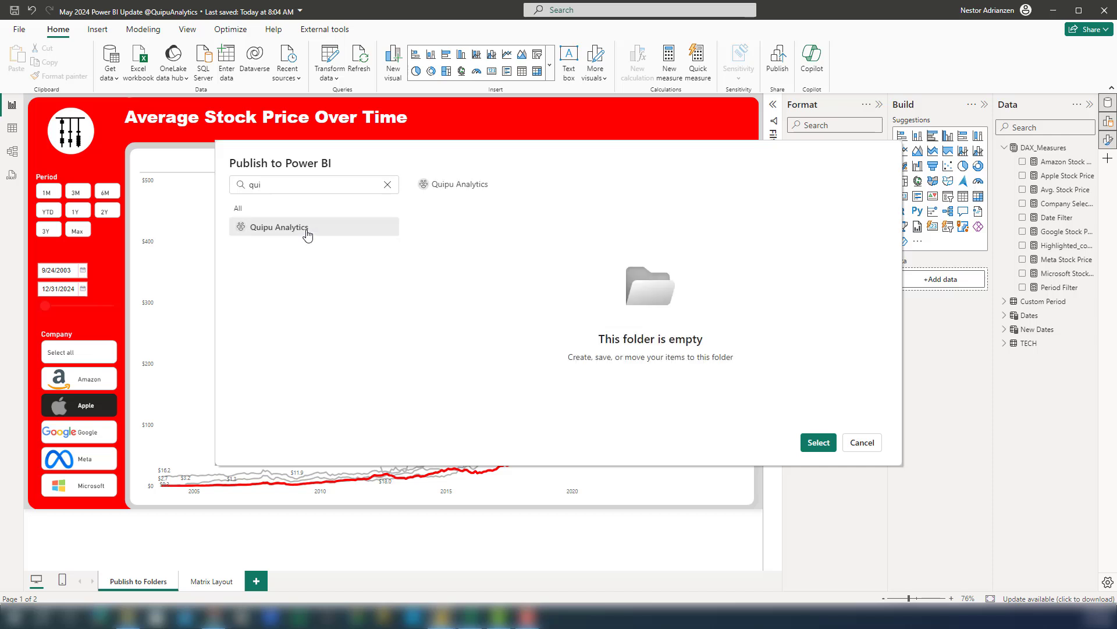
pyautogui.click(278, 227)
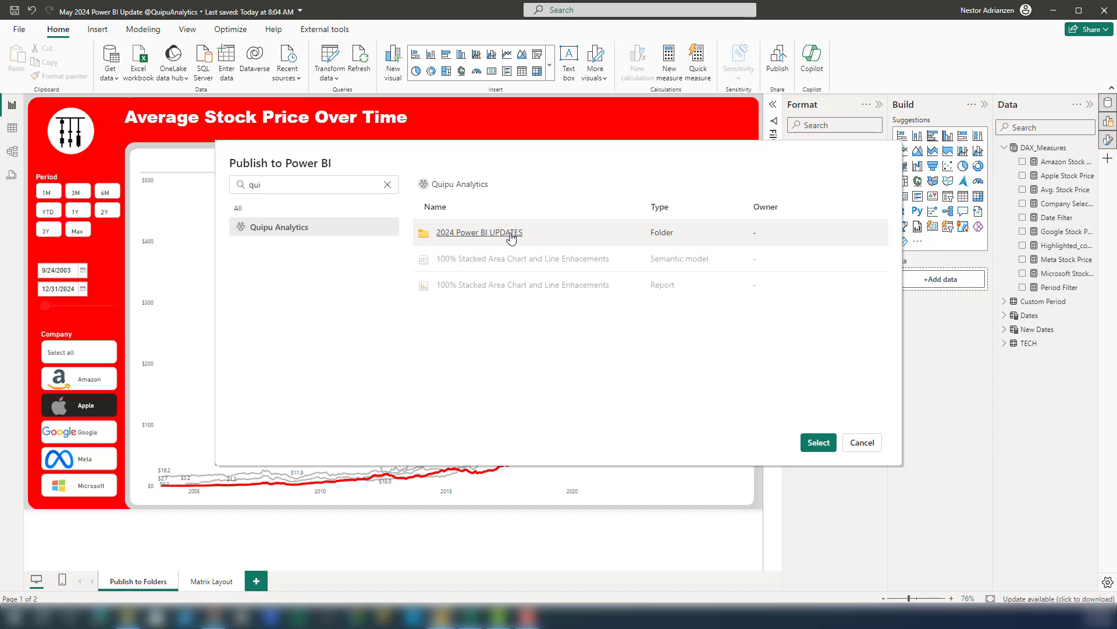
# - Select the 2024 Power BI UPDATES folder as the publish destination
pyautogui.click(478, 233)
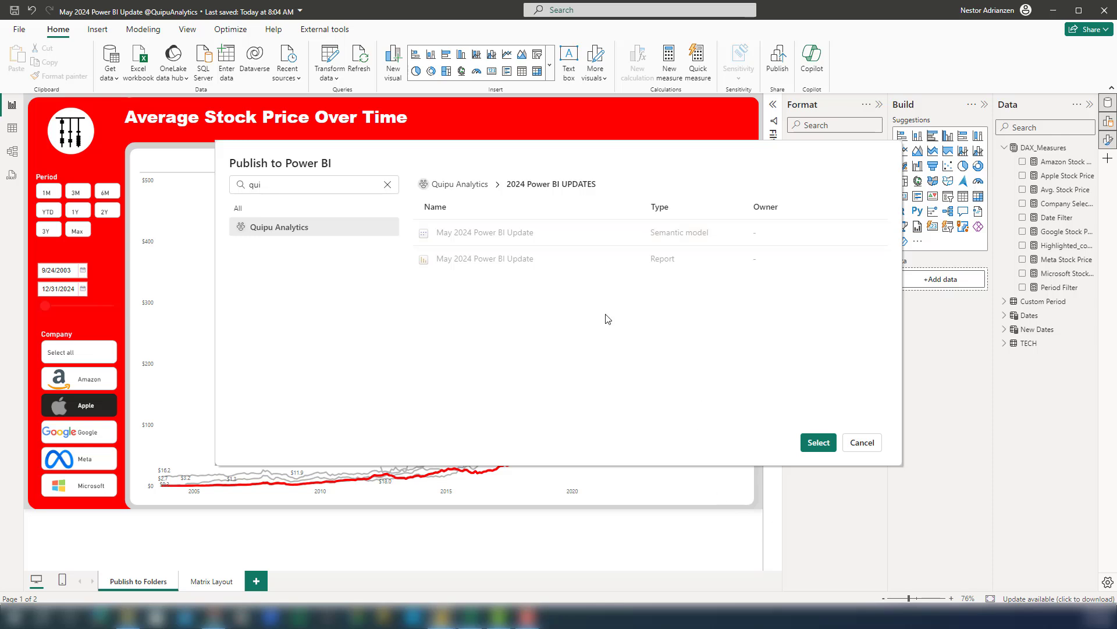
pyautogui.click(861, 442)
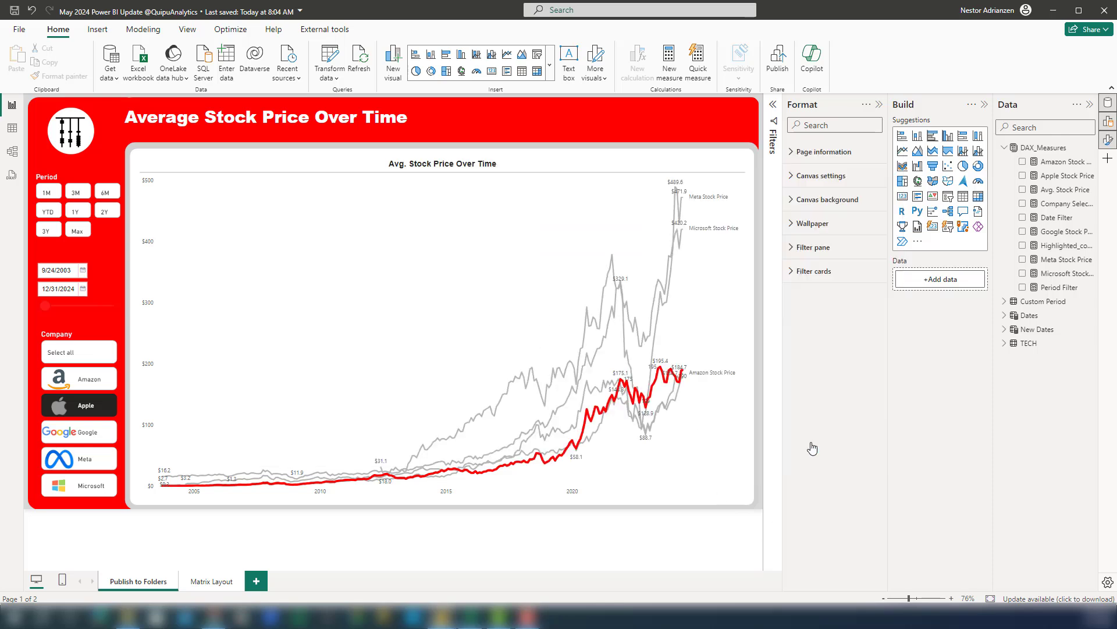
# - Wait for publishing to finish and dismiss the Success message with Got it
pyautogui.click(776, 57)
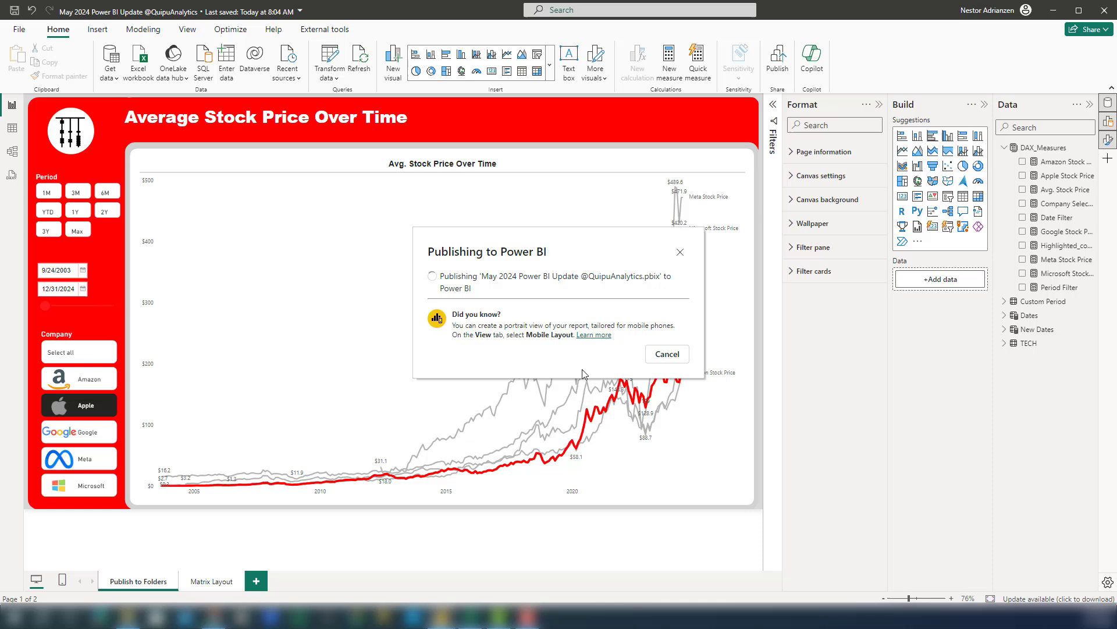
pyautogui.moveTo(560, 291)
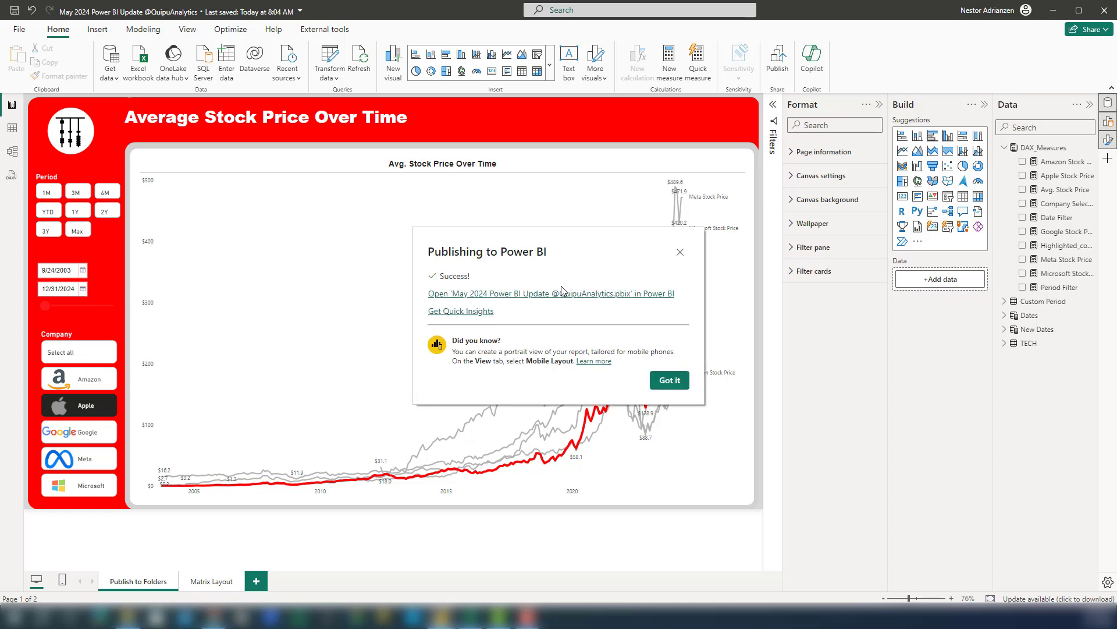
pyautogui.moveTo(470, 283)
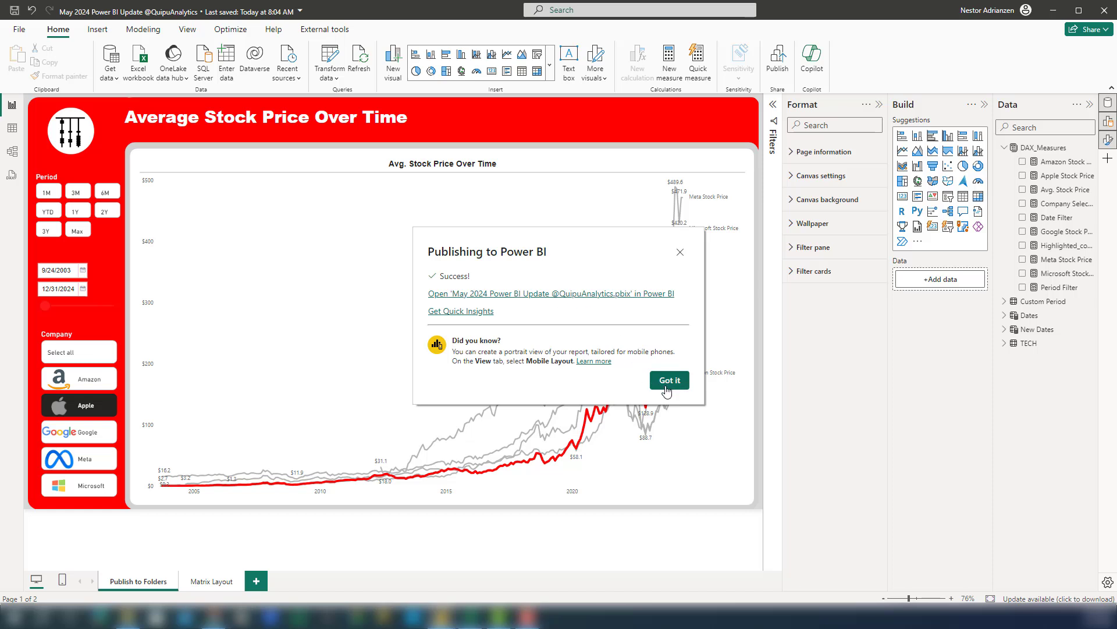
pyautogui.click(668, 379)
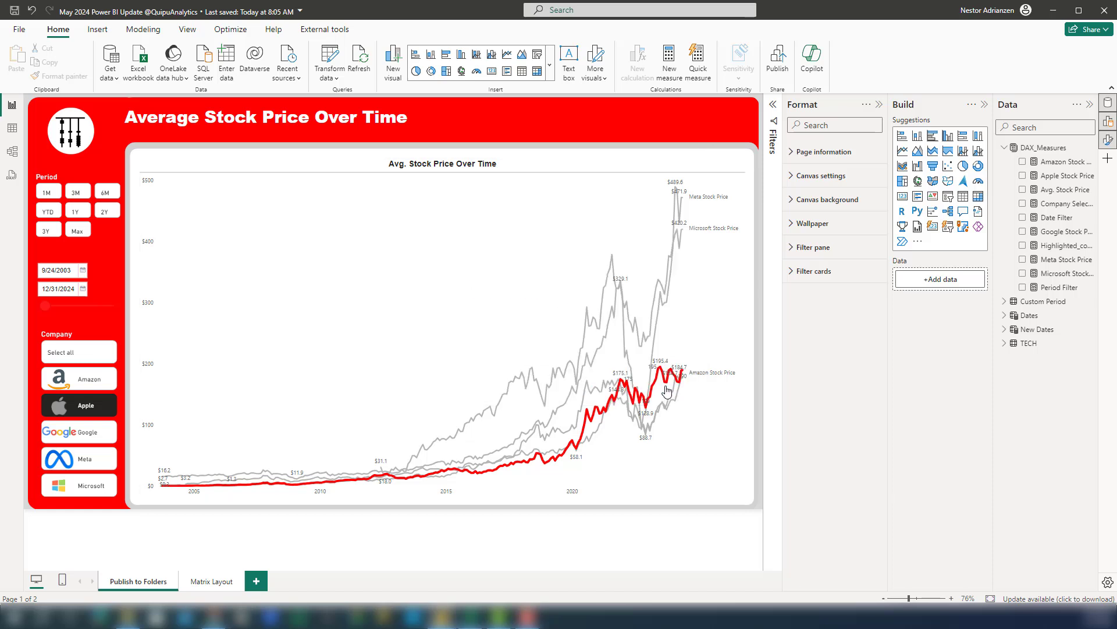
pyautogui.moveTo(647, 360)
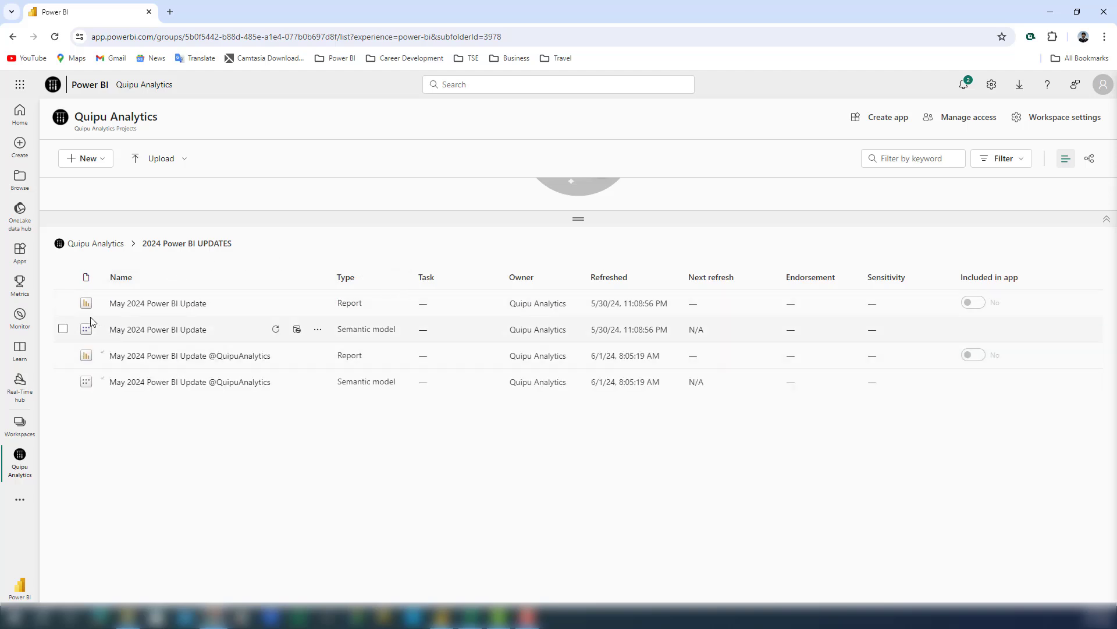
pyautogui.moveTo(538, 403)
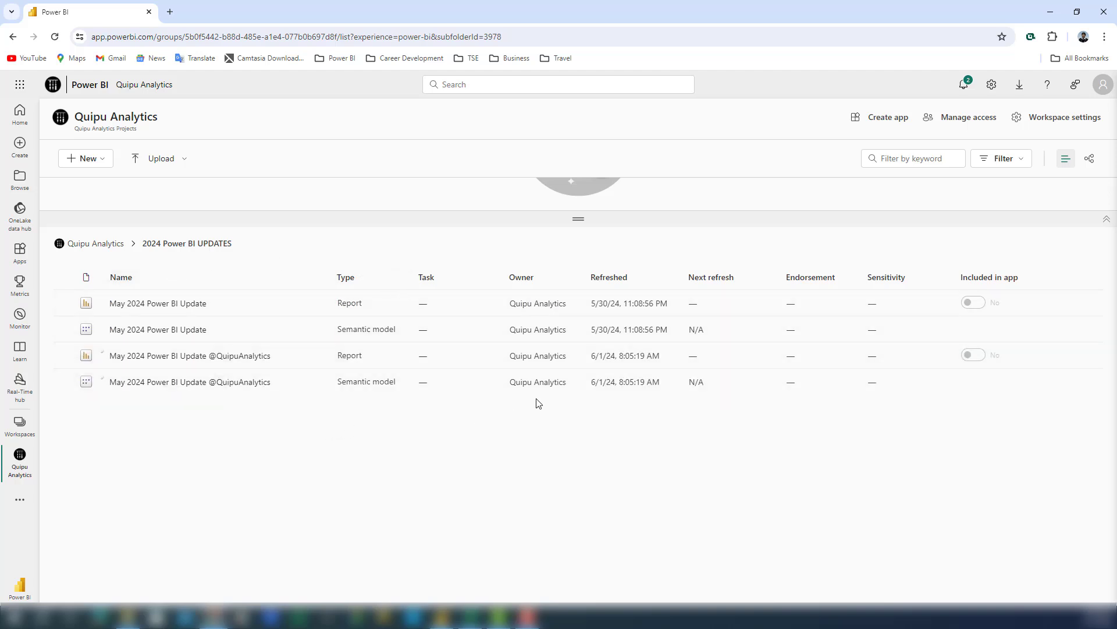
pyautogui.moveTo(157, 356)
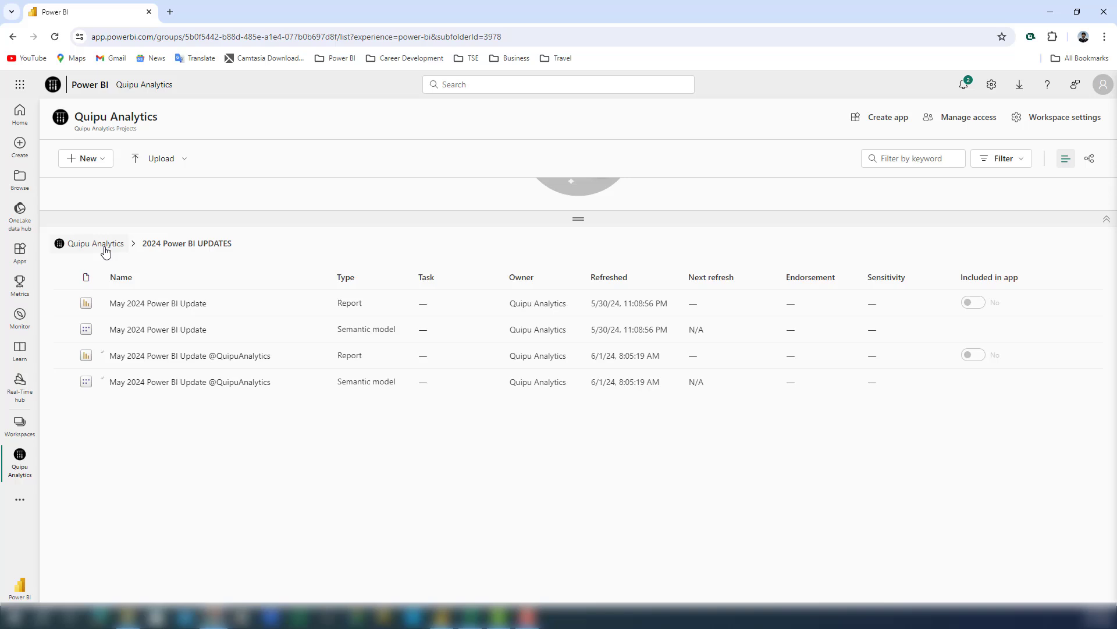
# - Return to the Quipu Analytics workspace root via the breadcrumb
pyautogui.click(96, 243)
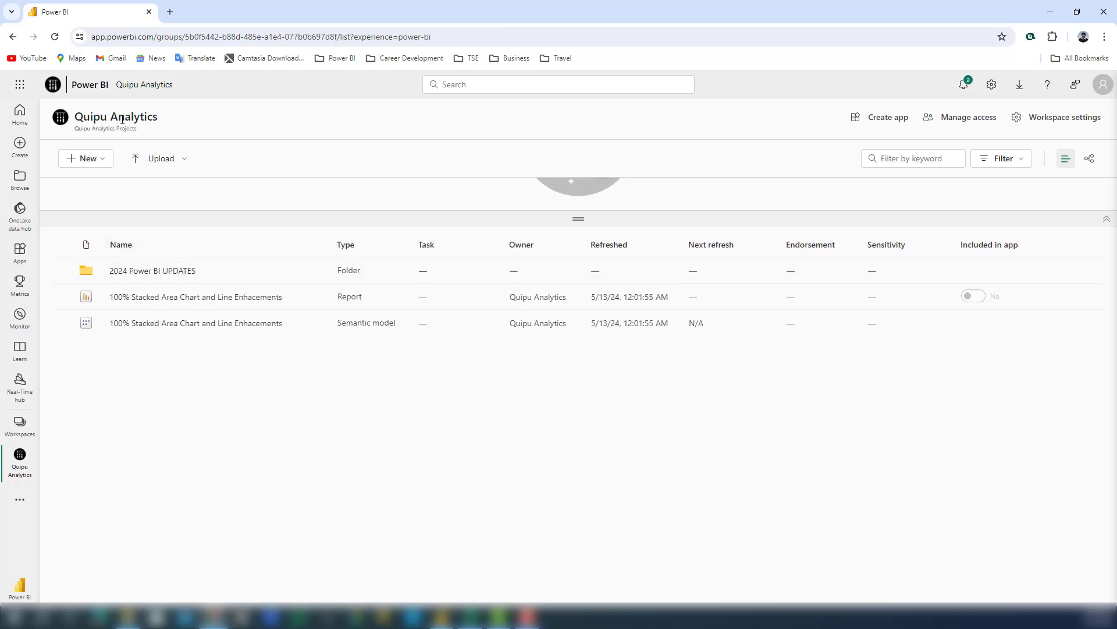
pyautogui.moveTo(382, 428)
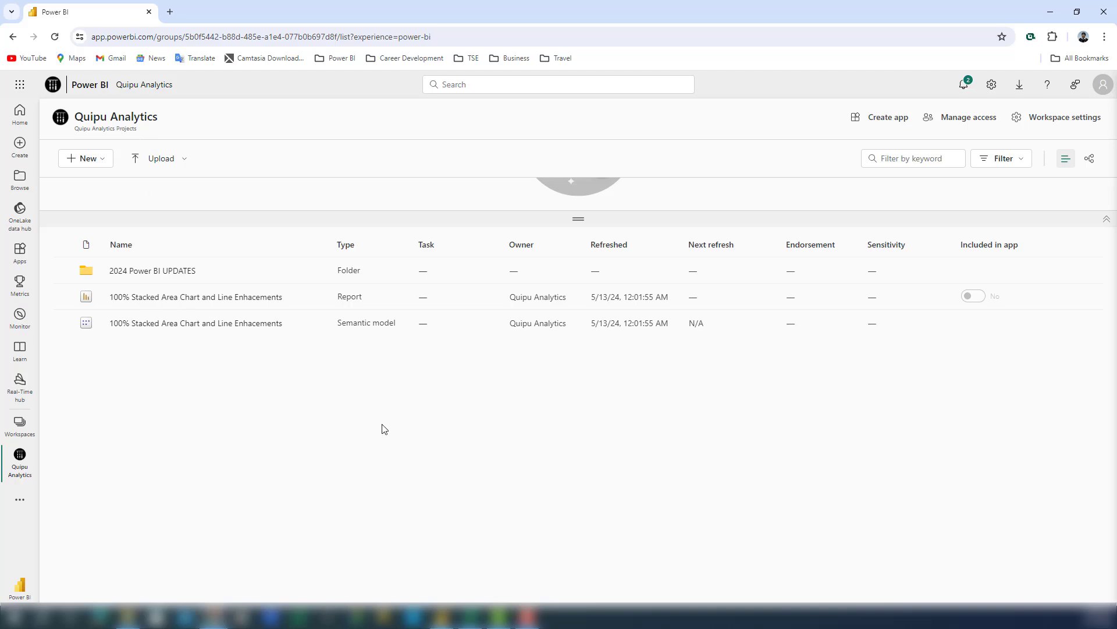
pyautogui.moveTo(68, 165)
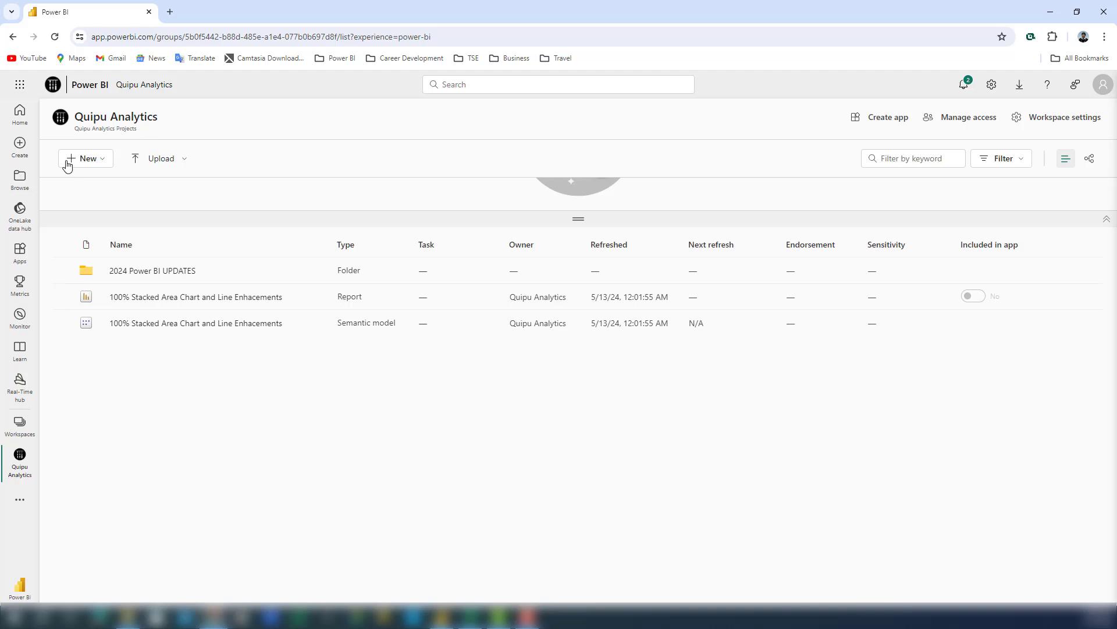
# - Start creating a new folder from + New and cancel the New folder dialog
pyautogui.click(85, 158)
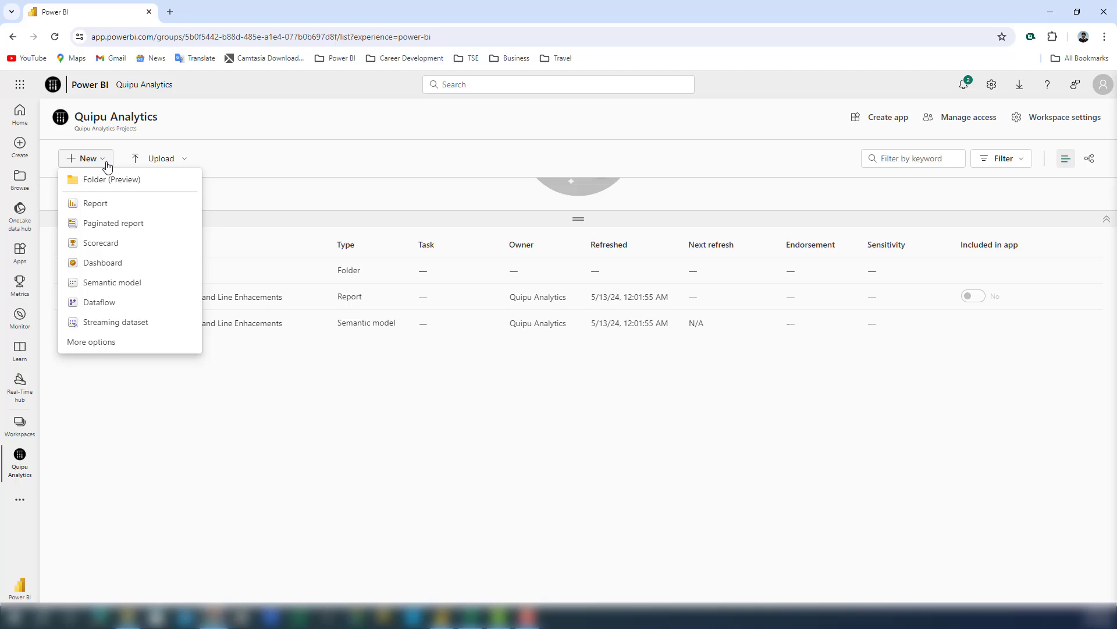
pyautogui.click(112, 179)
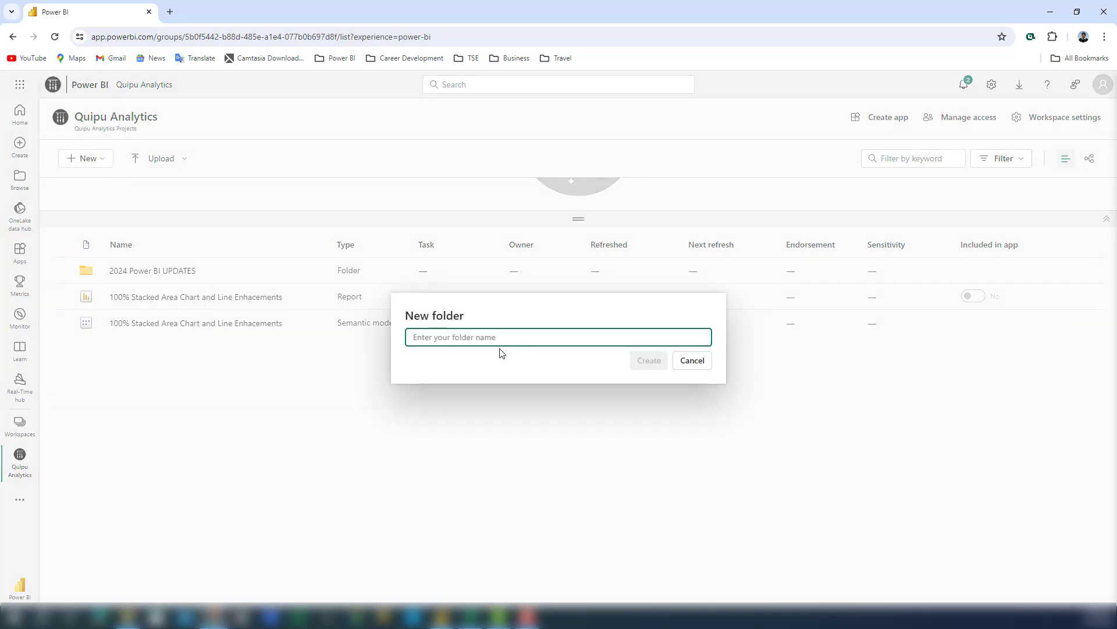
pyautogui.click(690, 359)
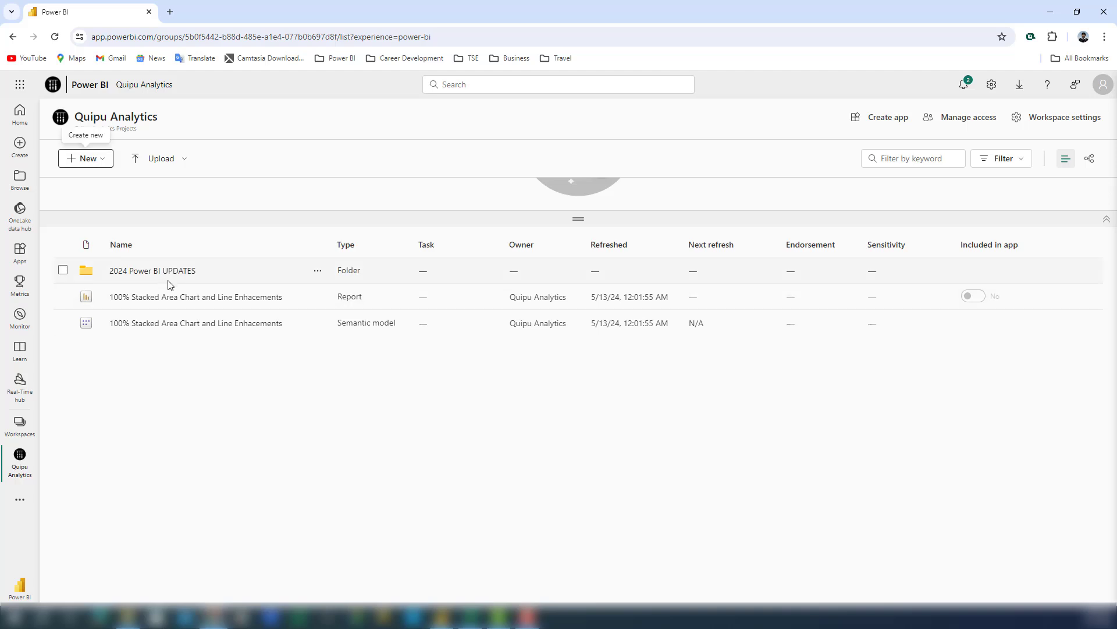
# - Open the 2024 Power BI UPDATES folder to see the original and new report and model
pyautogui.click(153, 270)
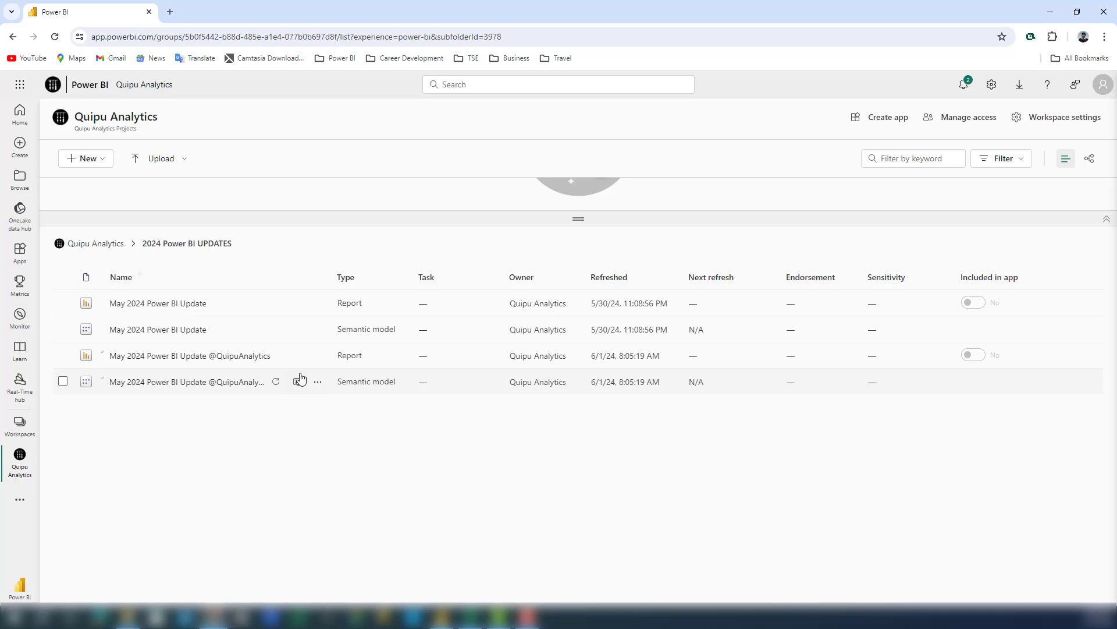
pyautogui.moveTo(170, 350)
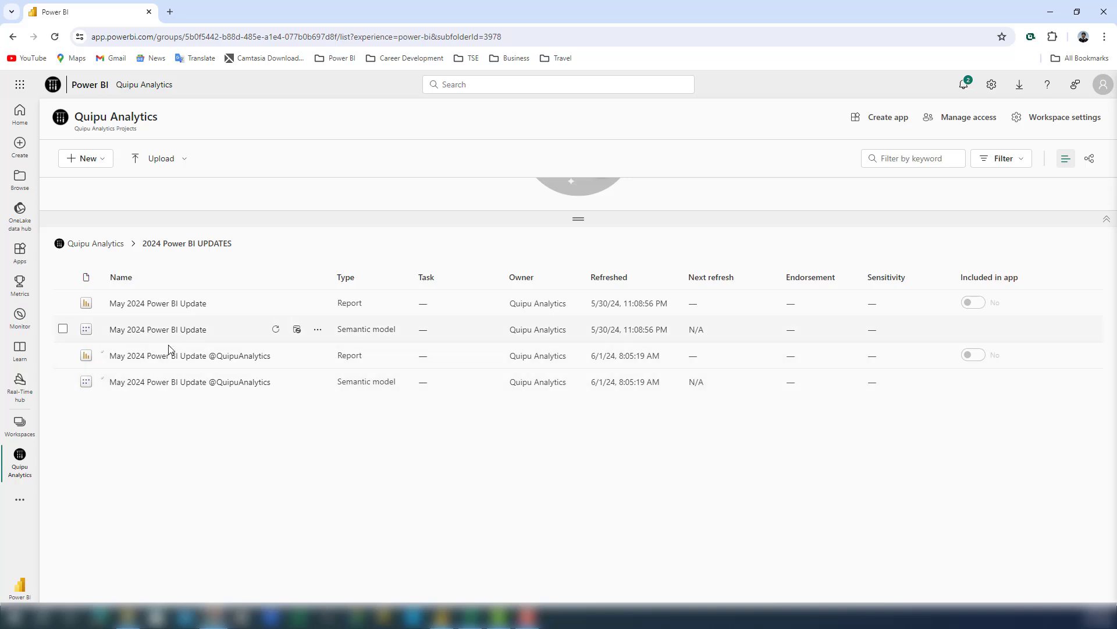
pyautogui.click(190, 356)
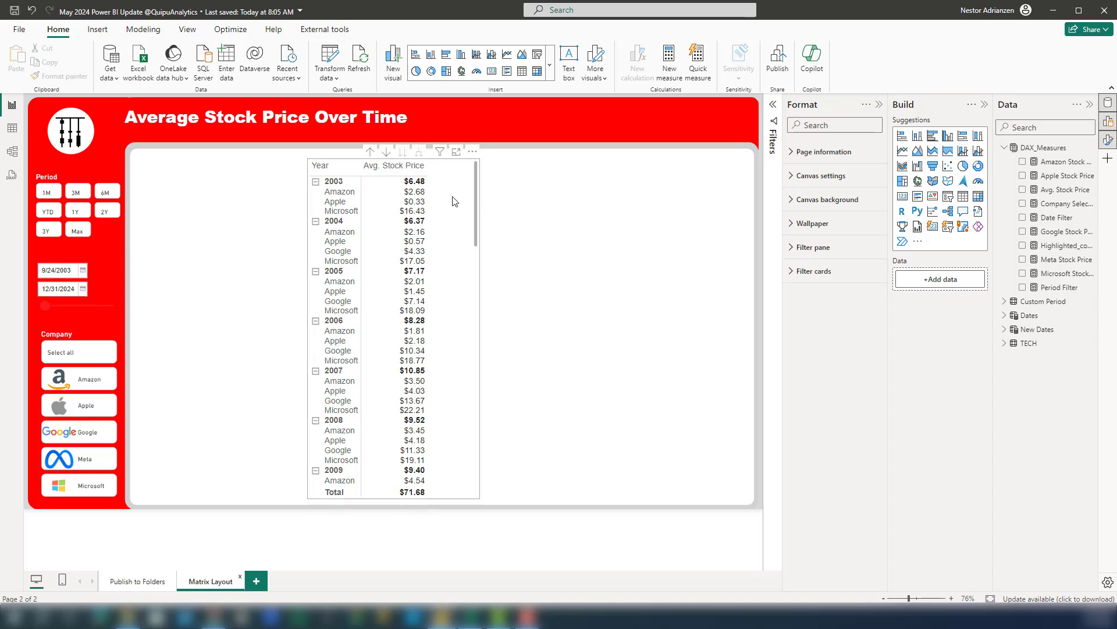
# - Select the stock-price matrix visual to show its layout and style preset settings
pyautogui.click(392, 321)
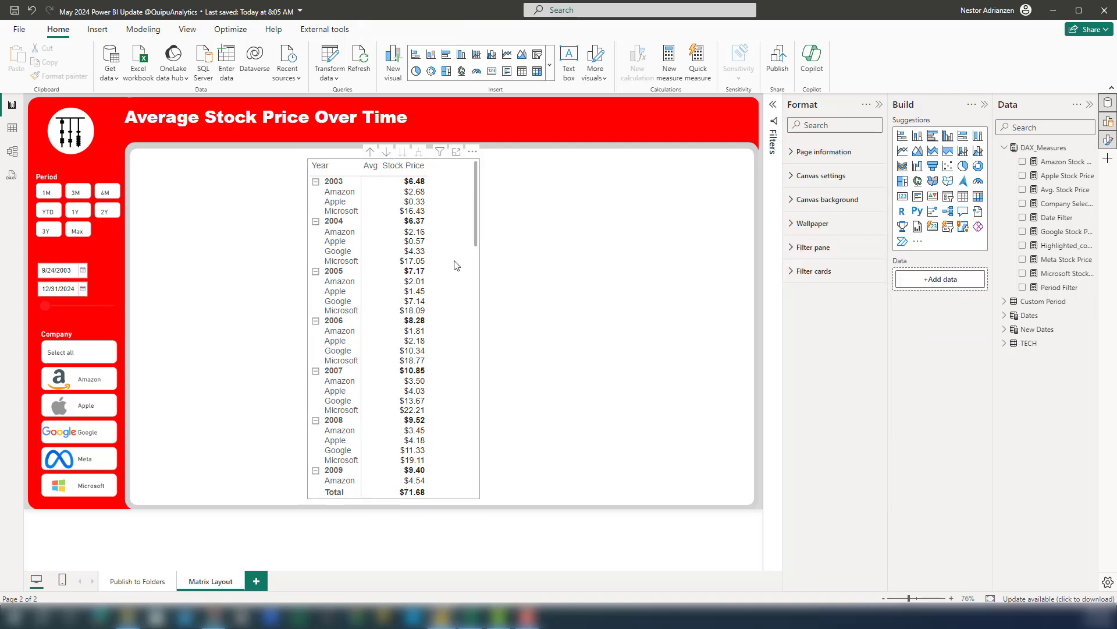
pyautogui.click(392, 322)
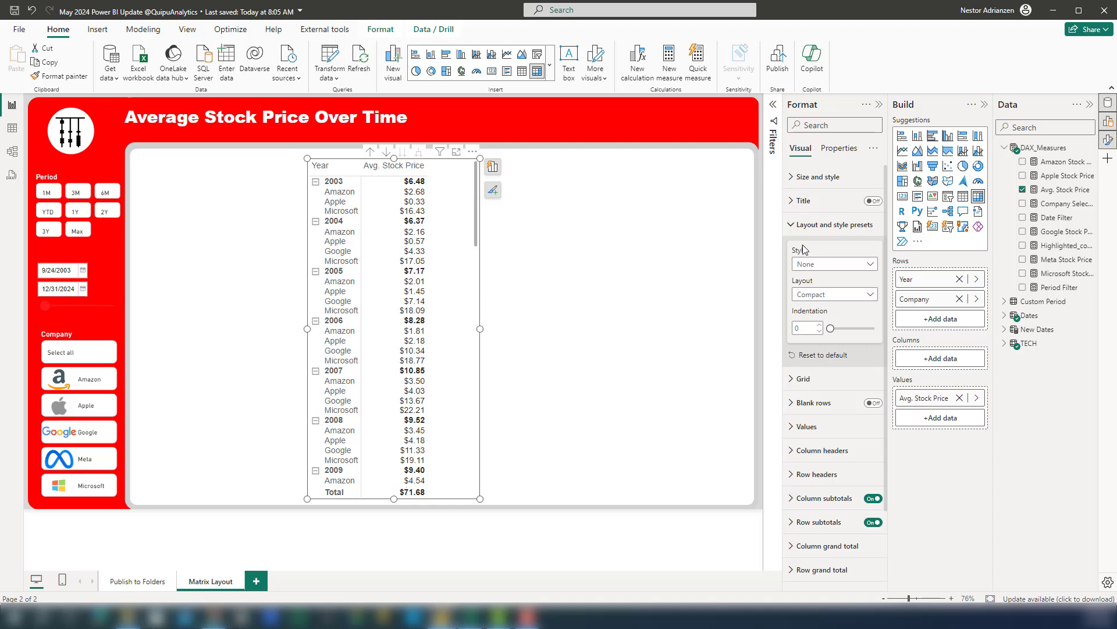
pyautogui.moveTo(846, 235)
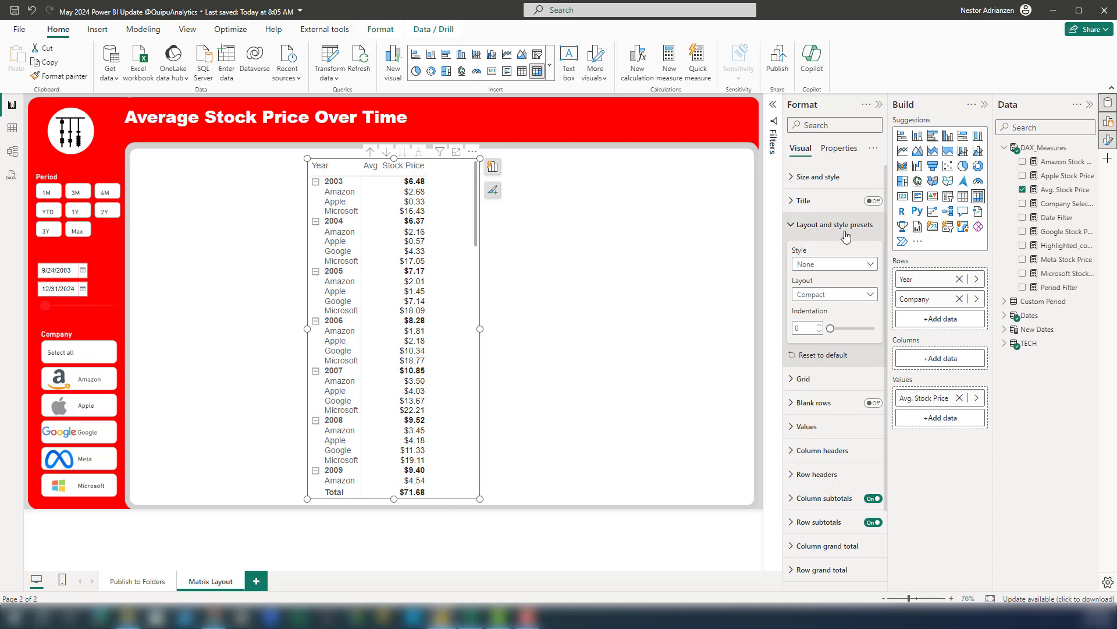
pyautogui.moveTo(792, 299)
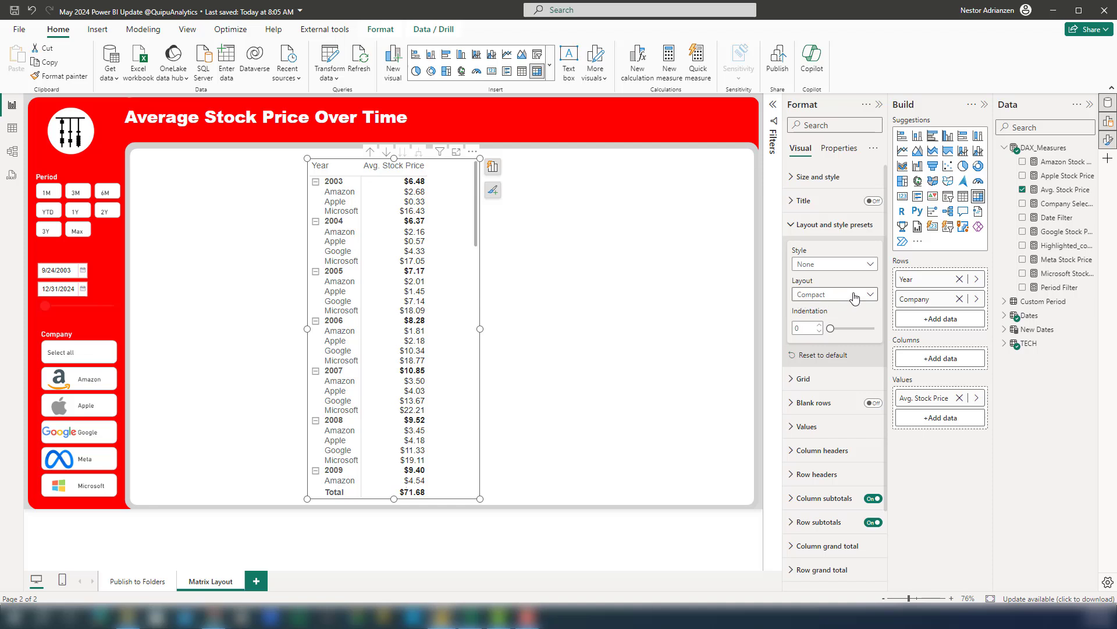
# - Switch the matrix layout from Compact to Outline
pyautogui.click(832, 294)
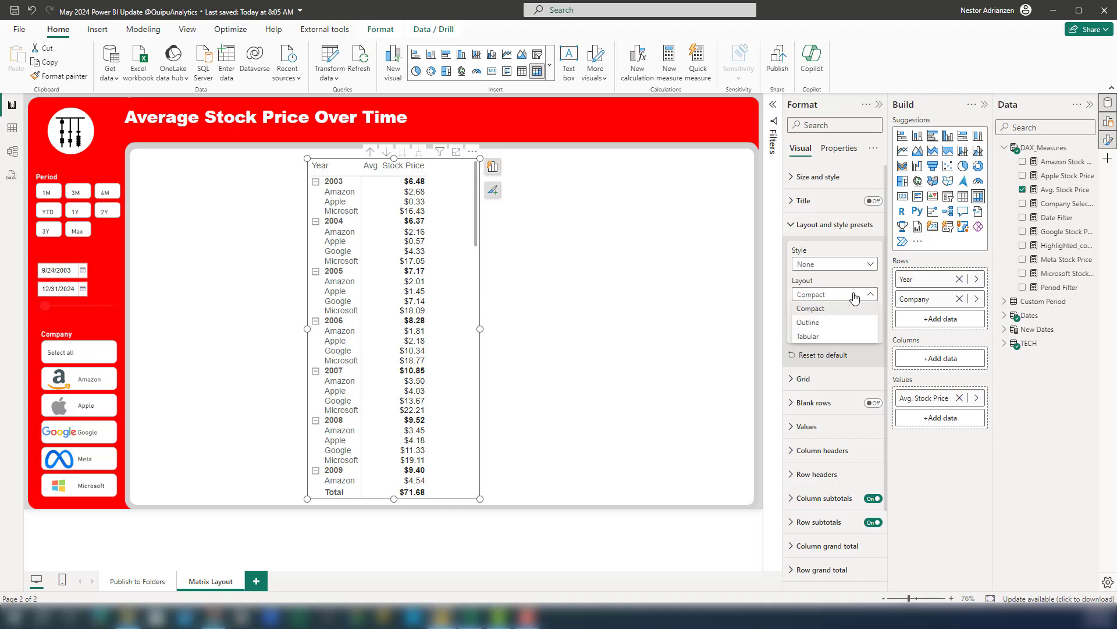
pyautogui.moveTo(809, 323)
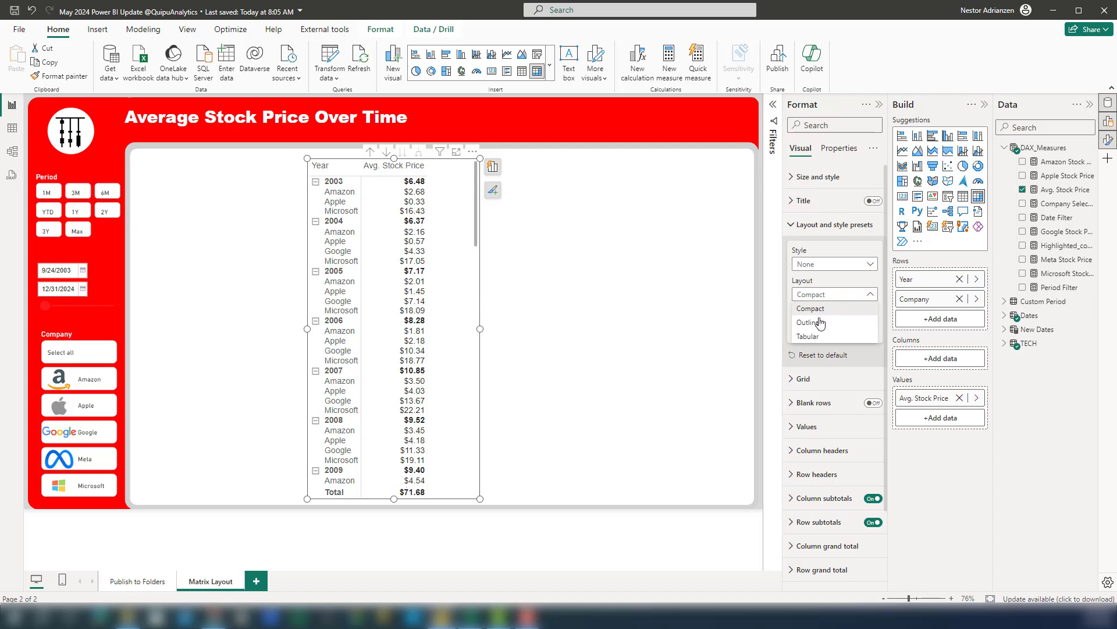
pyautogui.moveTo(809, 335)
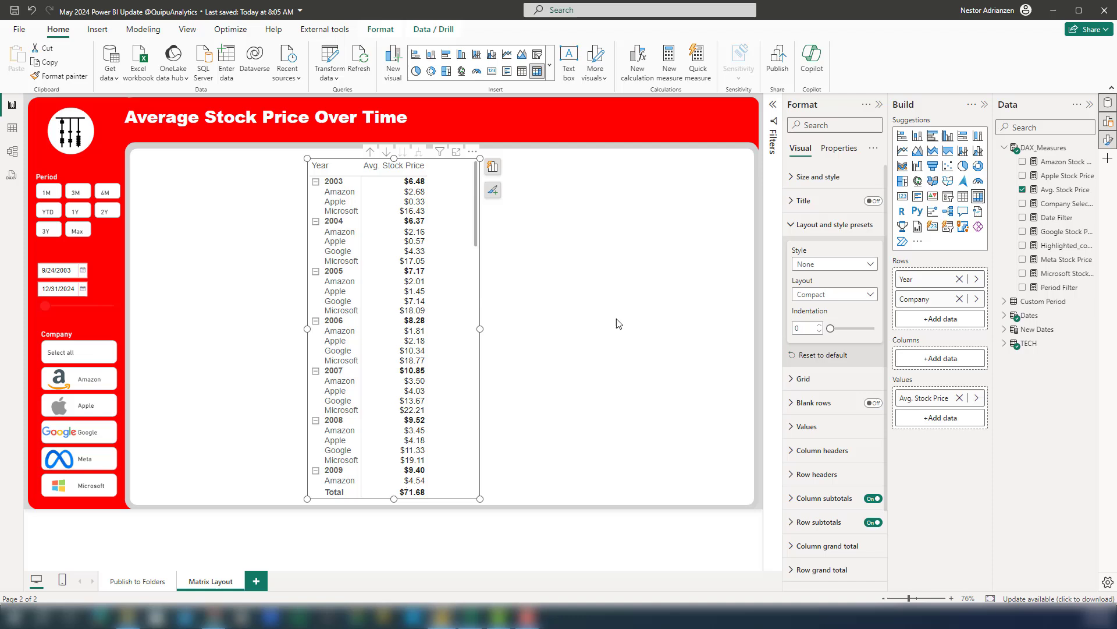
pyautogui.moveTo(724, 329)
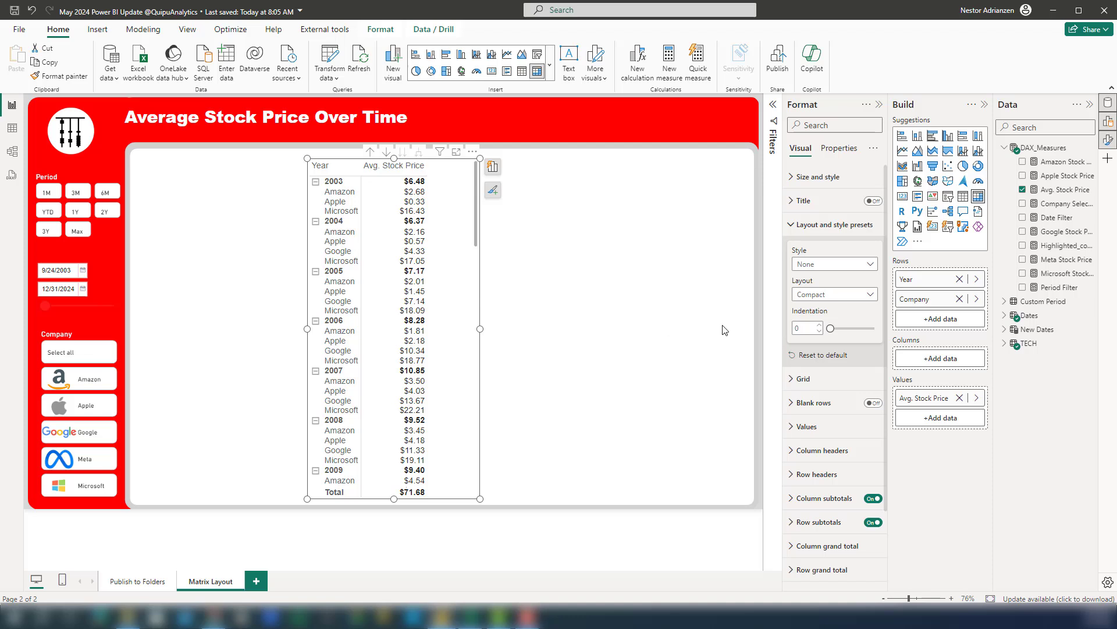
pyautogui.moveTo(823, 328)
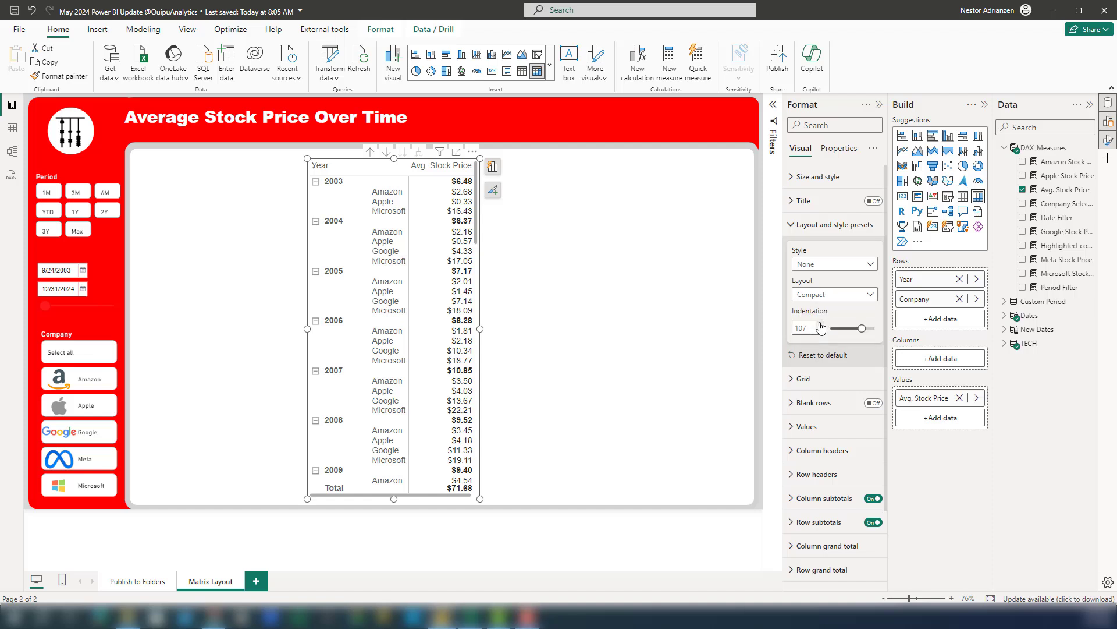
pyautogui.click(833, 293)
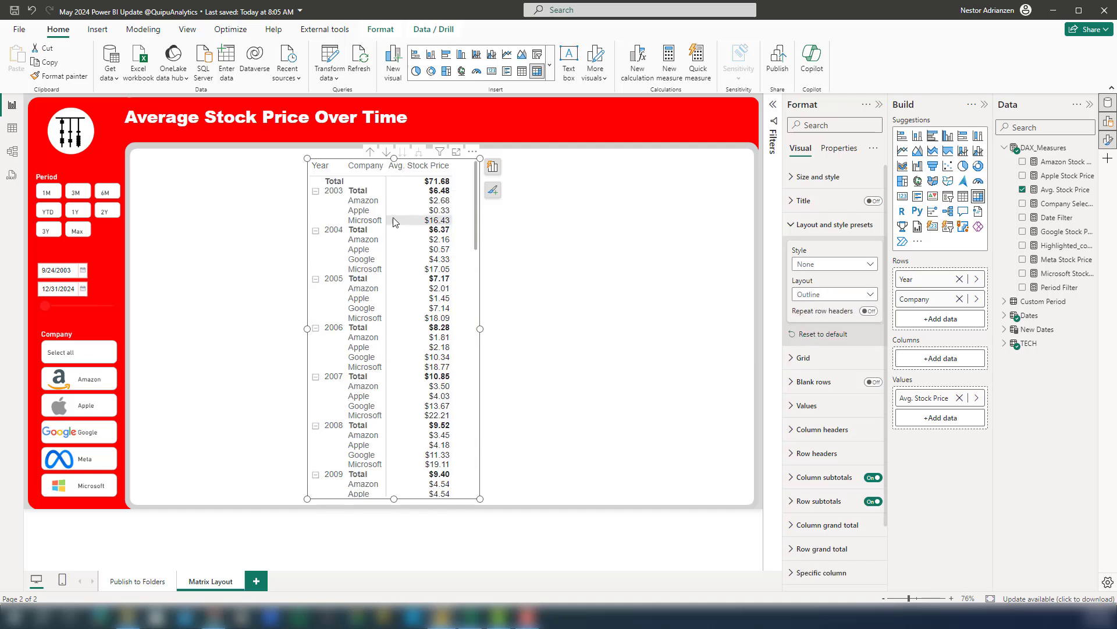
pyautogui.moveTo(410, 200)
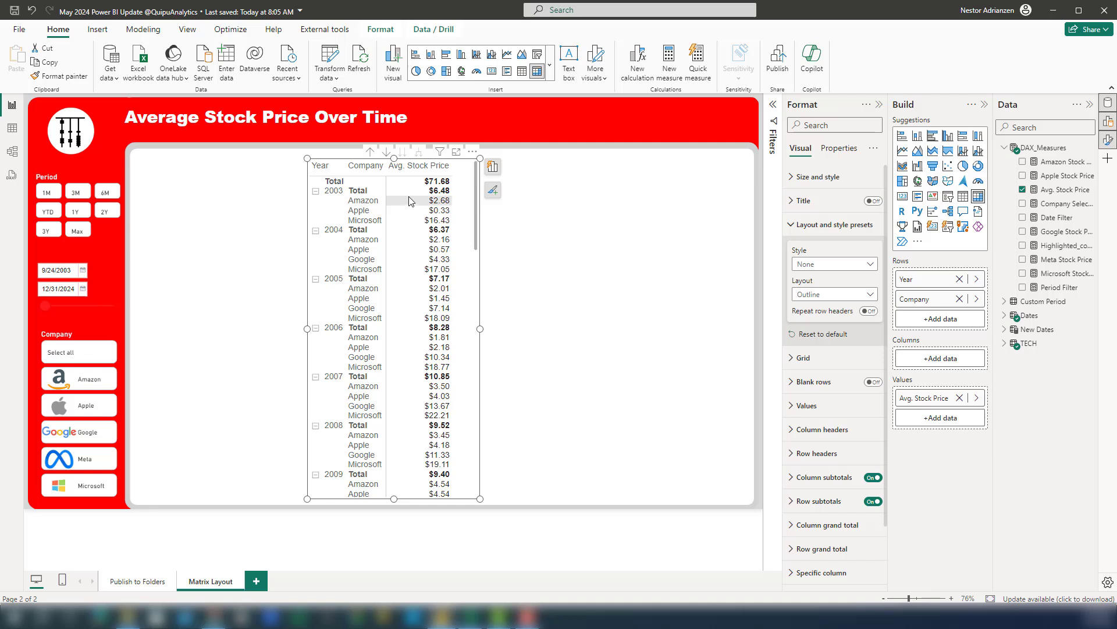
pyautogui.moveTo(491, 293)
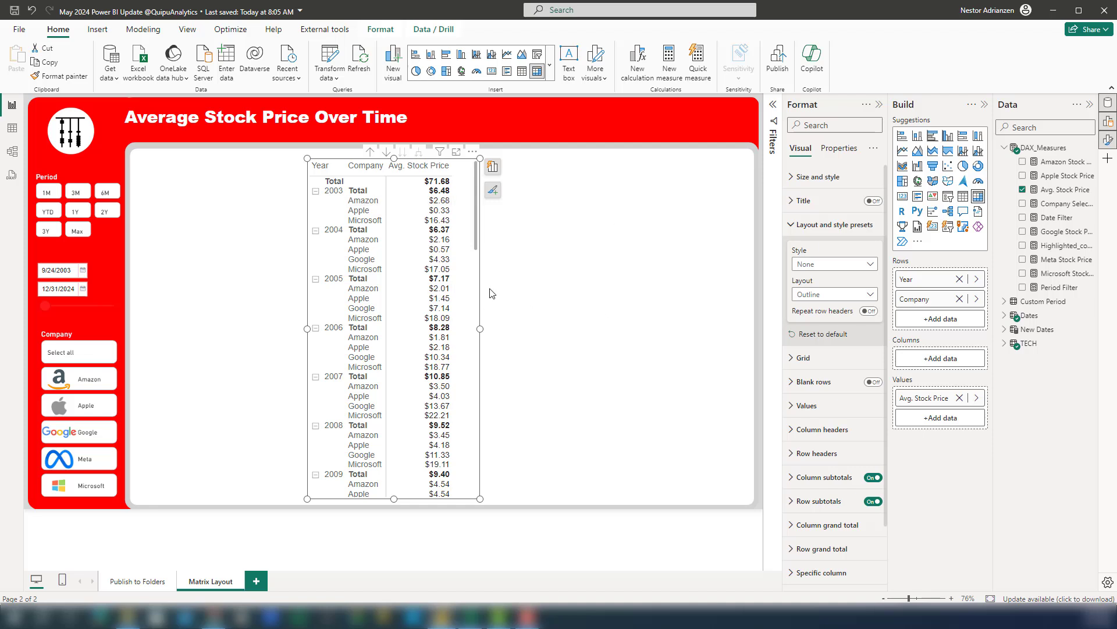
pyautogui.moveTo(845, 326)
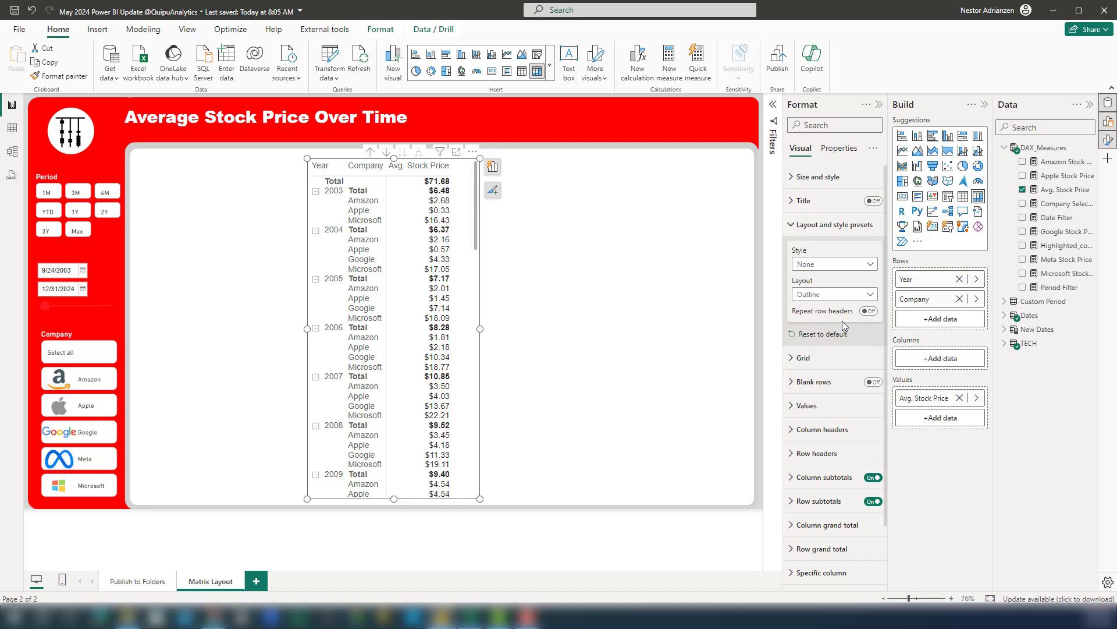
# - Turn on Repeat row headers so the year shows beside every company row
pyautogui.click(868, 311)
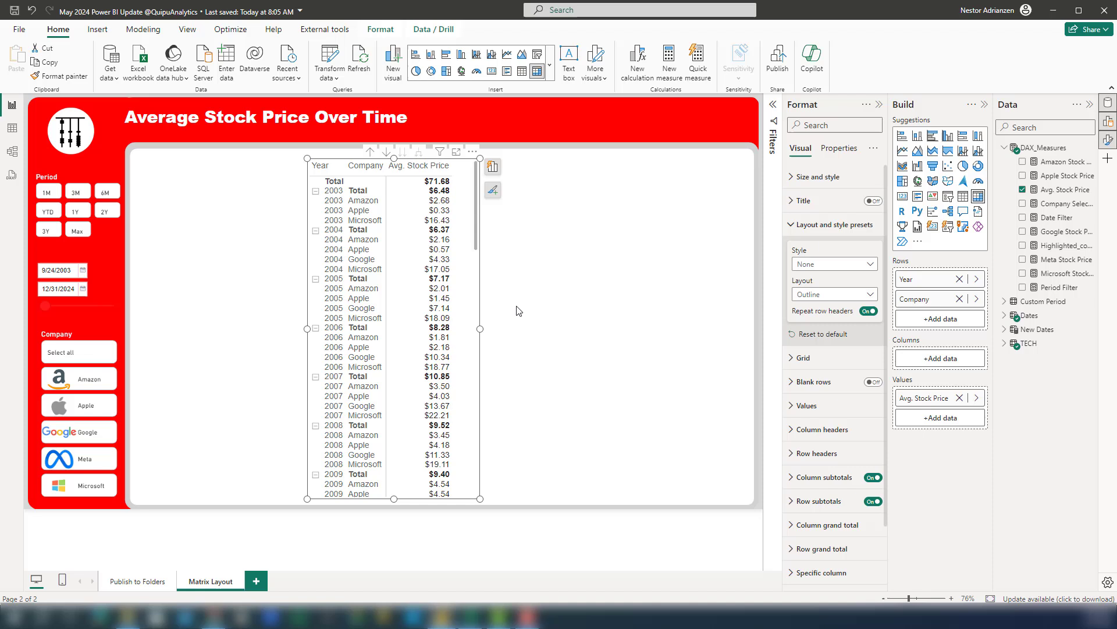
pyautogui.moveTo(833, 293)
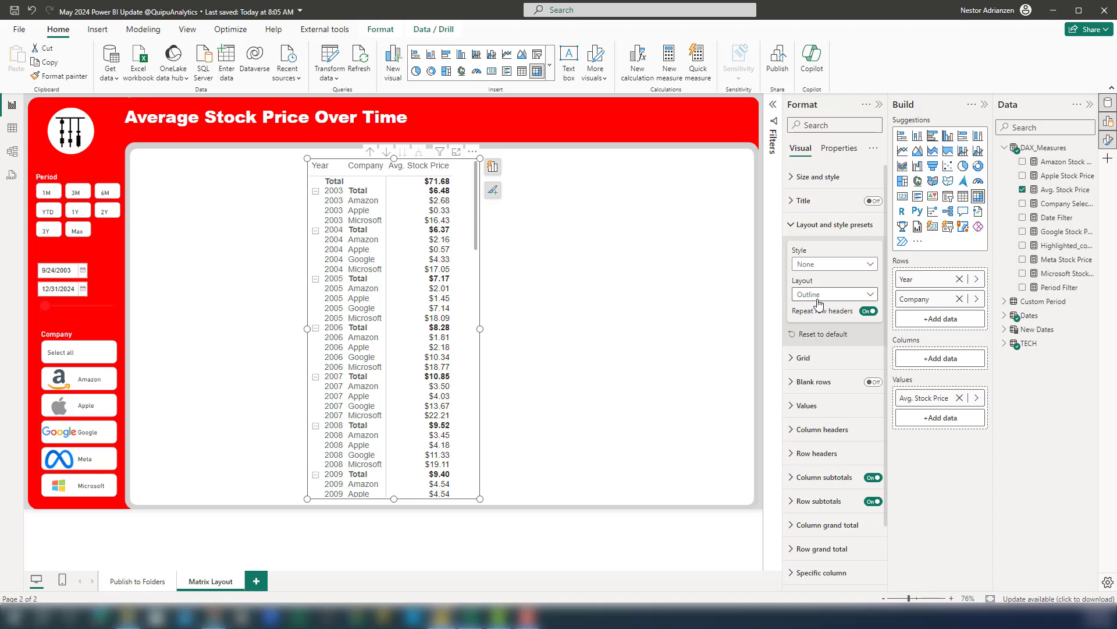
pyautogui.click(834, 293)
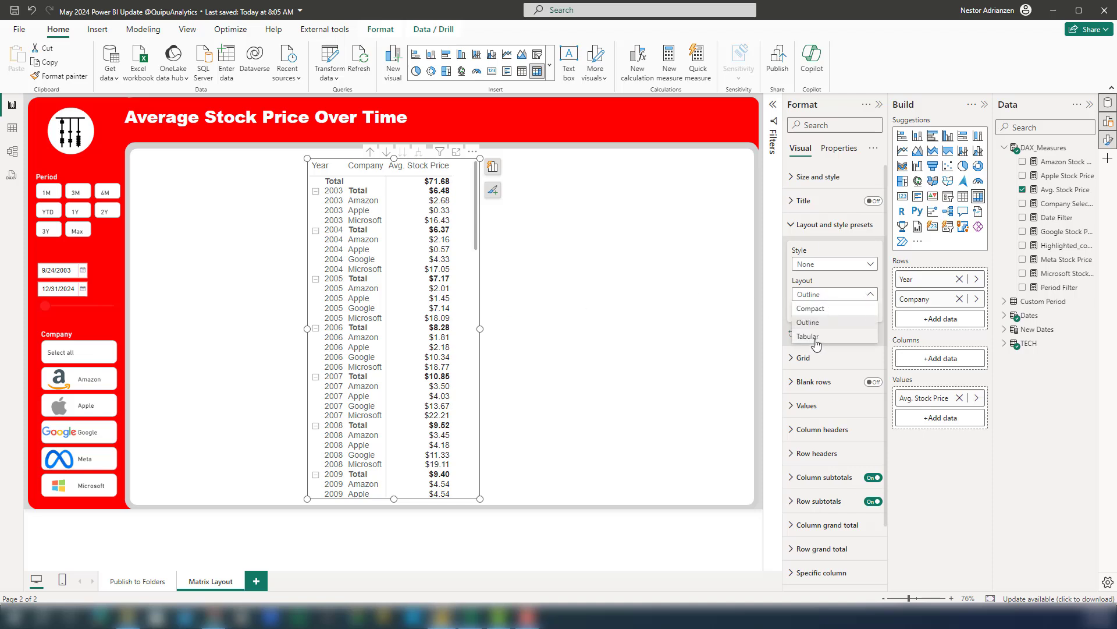
# - Switch the matrix to Tabular layout with Repeat row headers ending up off
pyautogui.click(808, 335)
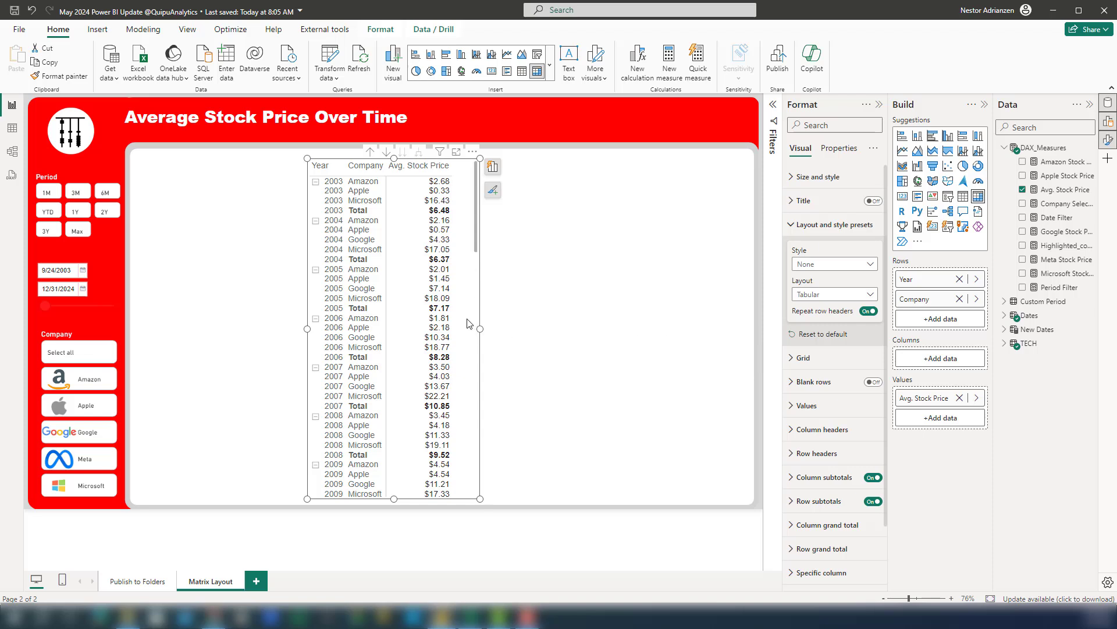
pyautogui.moveTo(742, 298)
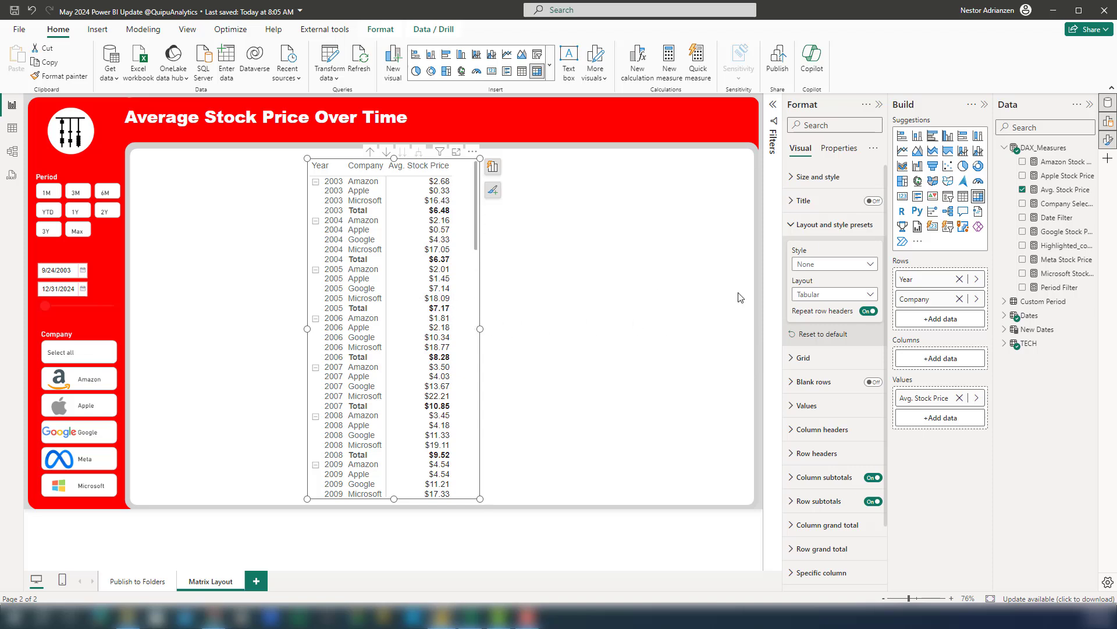
pyautogui.click(866, 311)
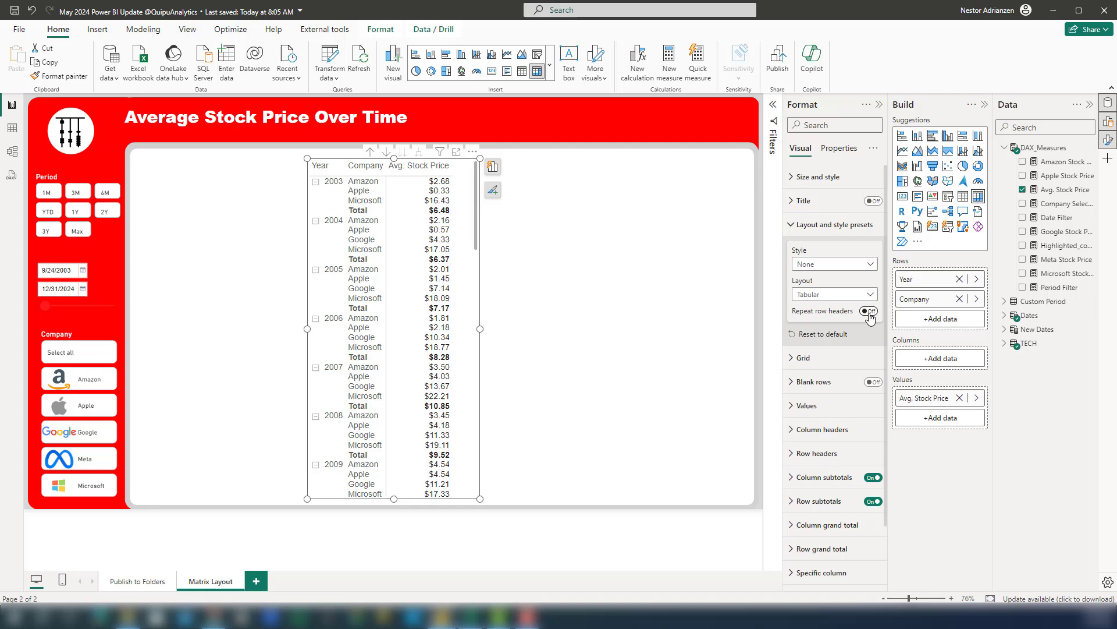
pyautogui.click(868, 310)
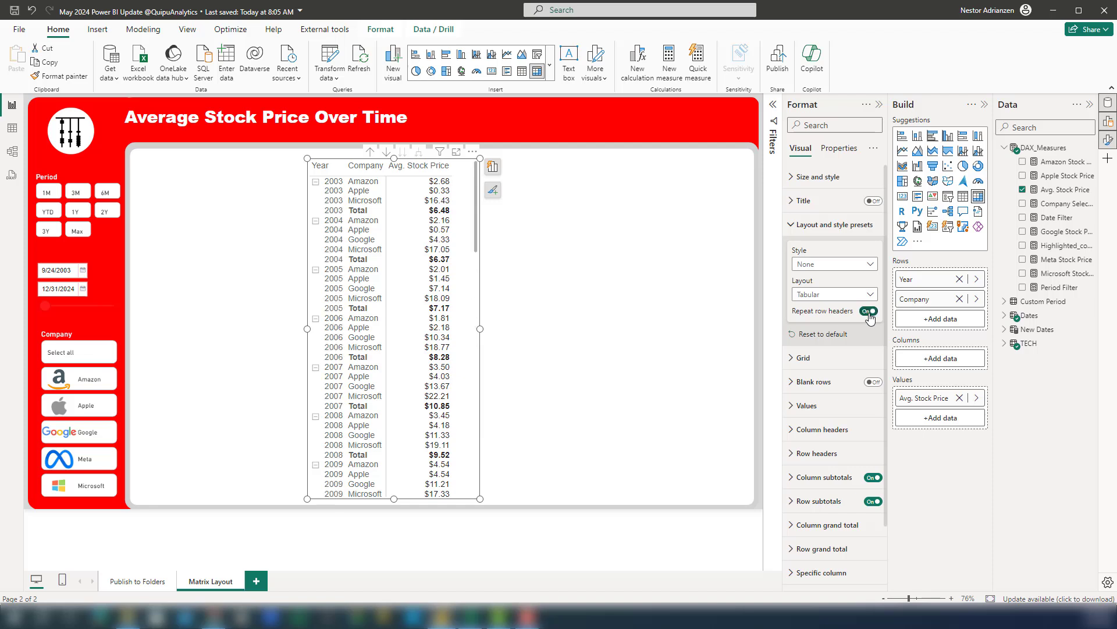
pyautogui.click(869, 310)
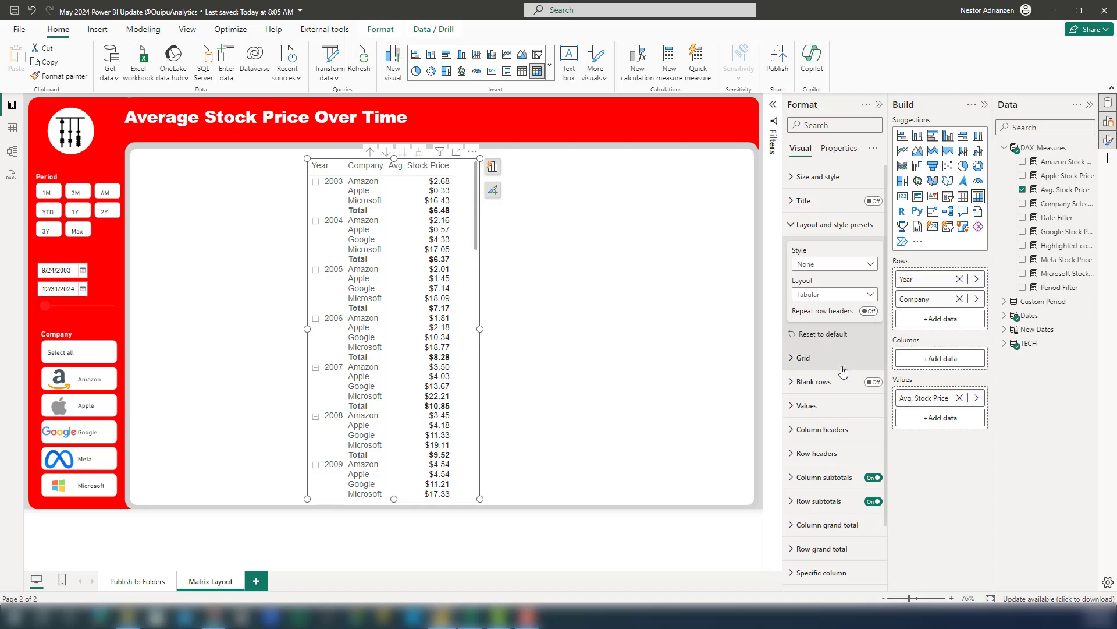
pyautogui.moveTo(782, 390)
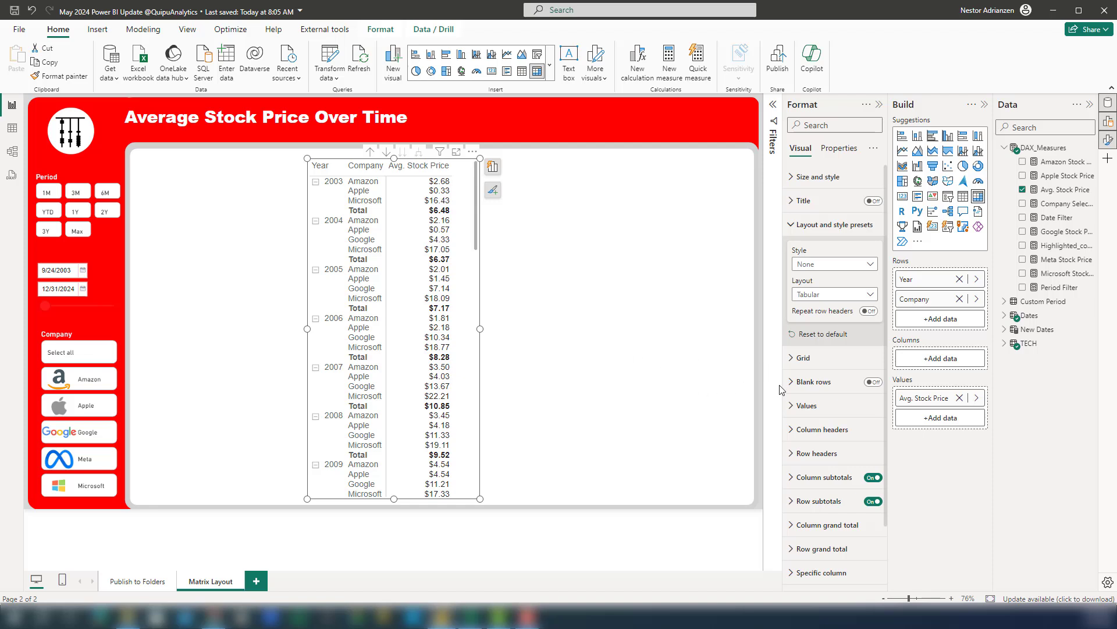
pyautogui.moveTo(484, 391)
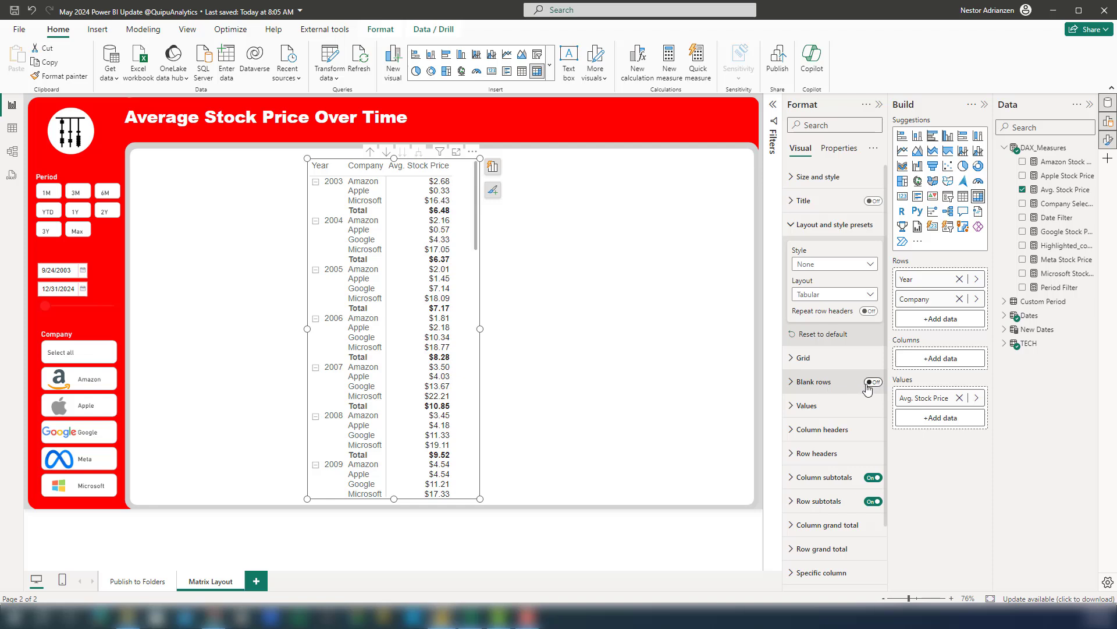
# - Turn on Blank rows to separate the years and review the matrix
pyautogui.click(868, 382)
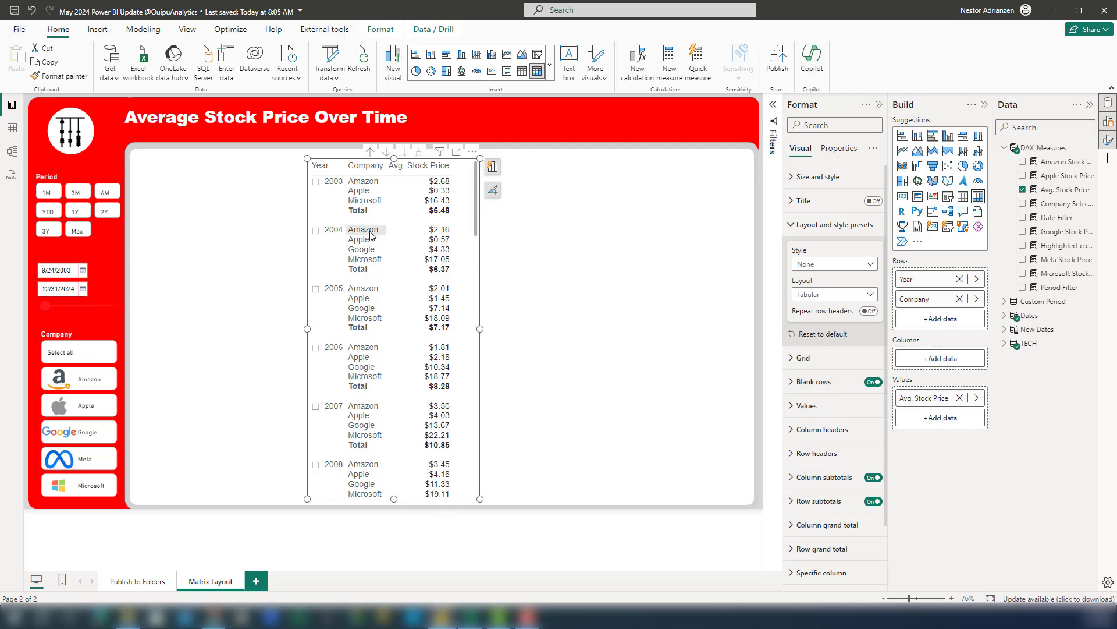
pyautogui.moveTo(376, 290)
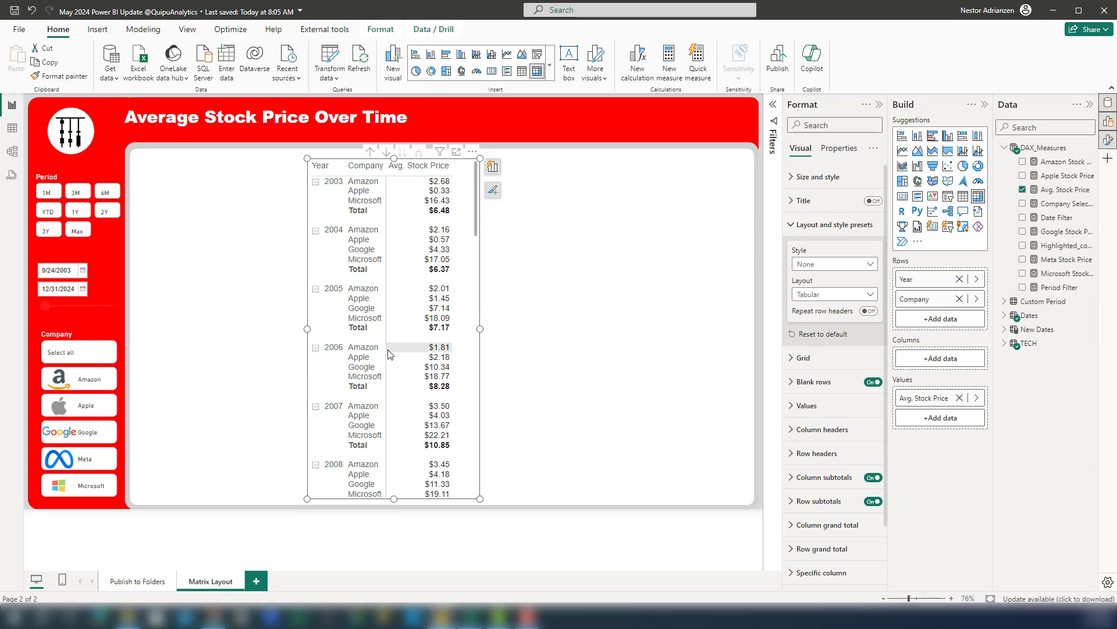
pyautogui.scroll(-3)
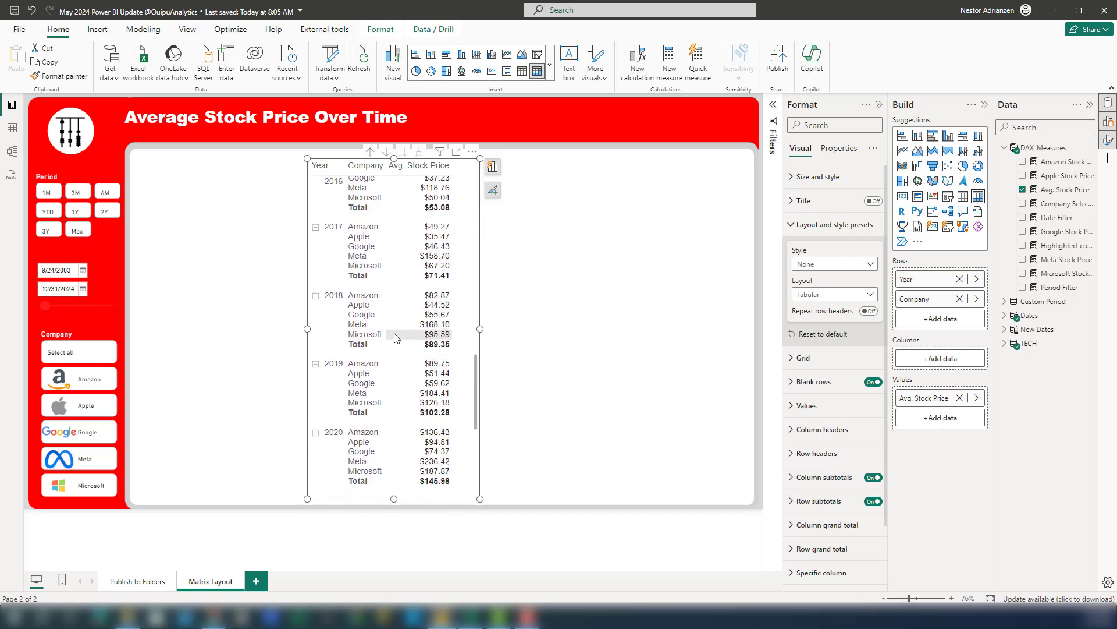